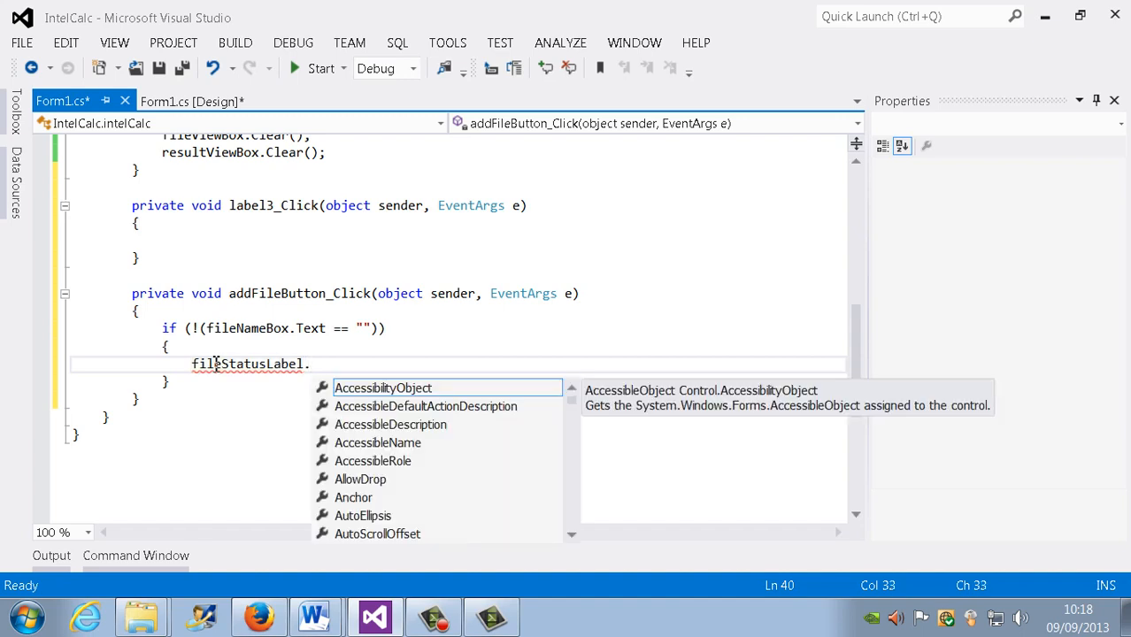
Step: Inside the if block, assign fileStatusLabel.Text = "File added";
text(text)
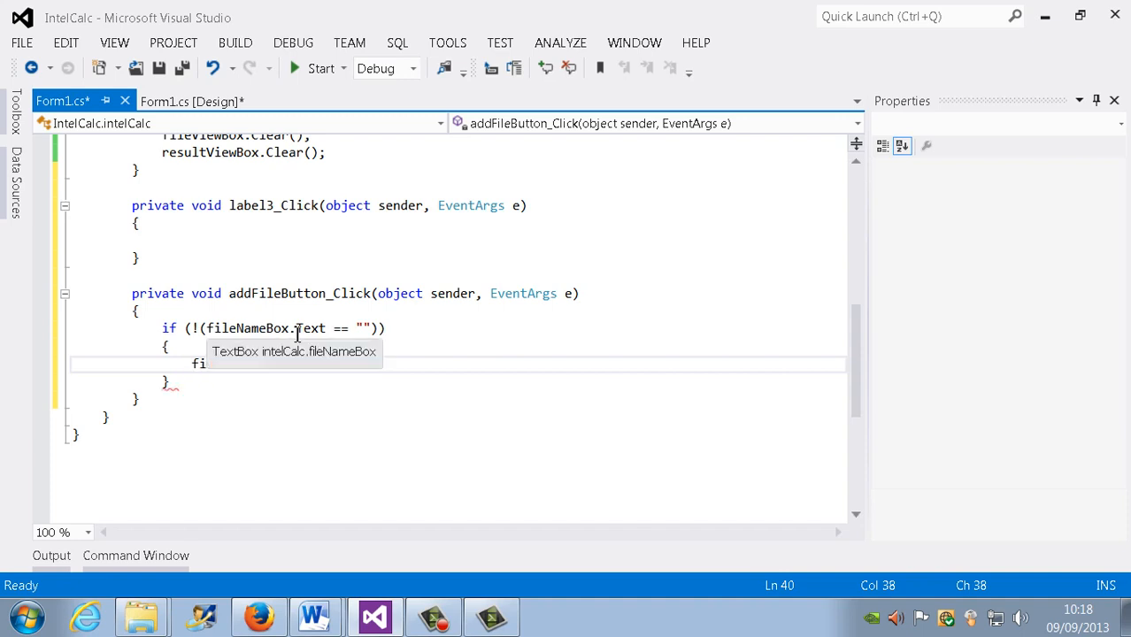
text(fileStatusLabel.Text=)
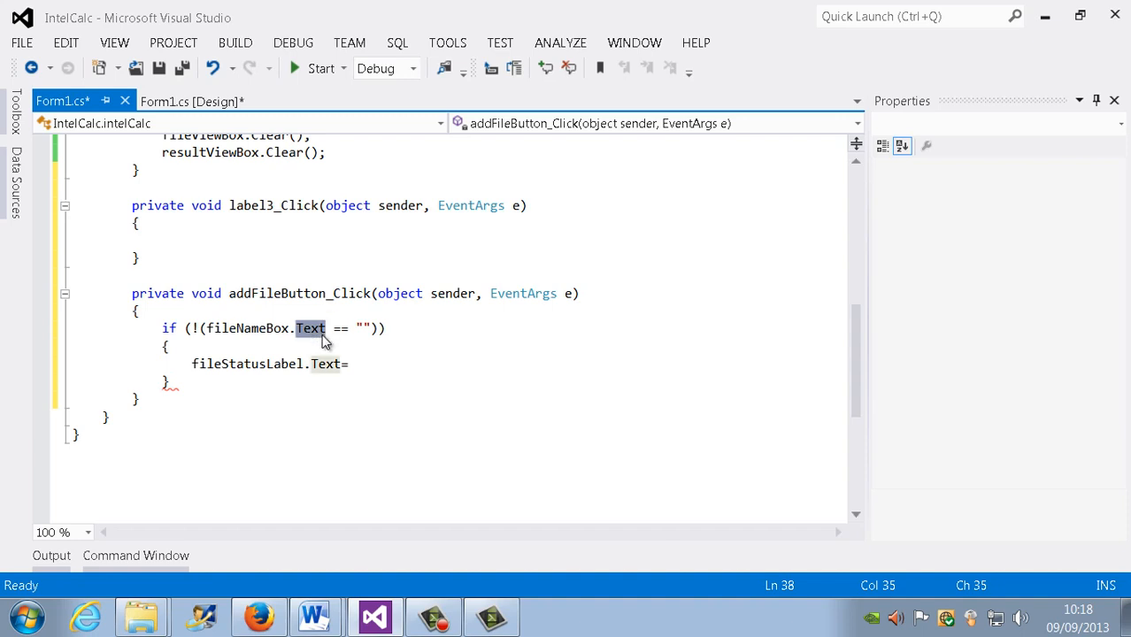
mouse_move(308, 374)
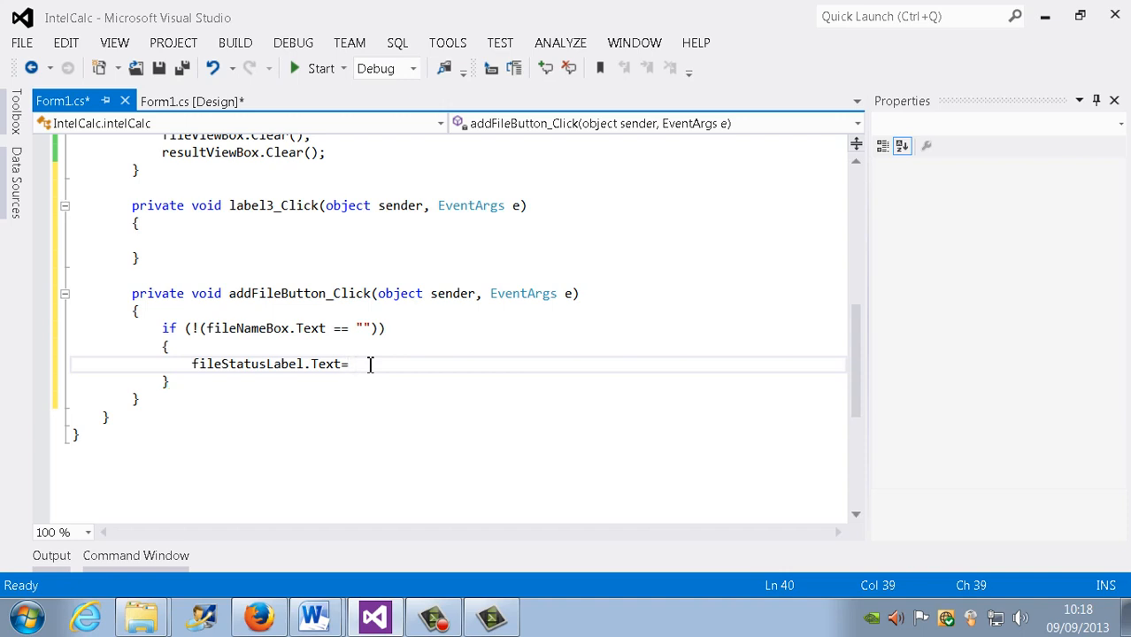
text(")
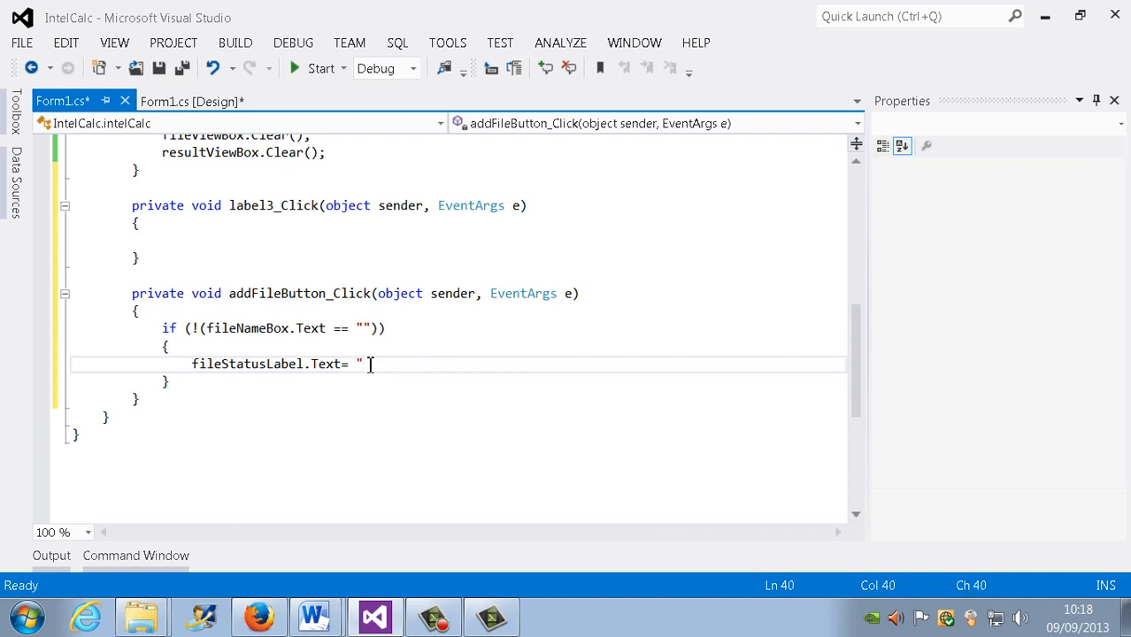
text(File added";)
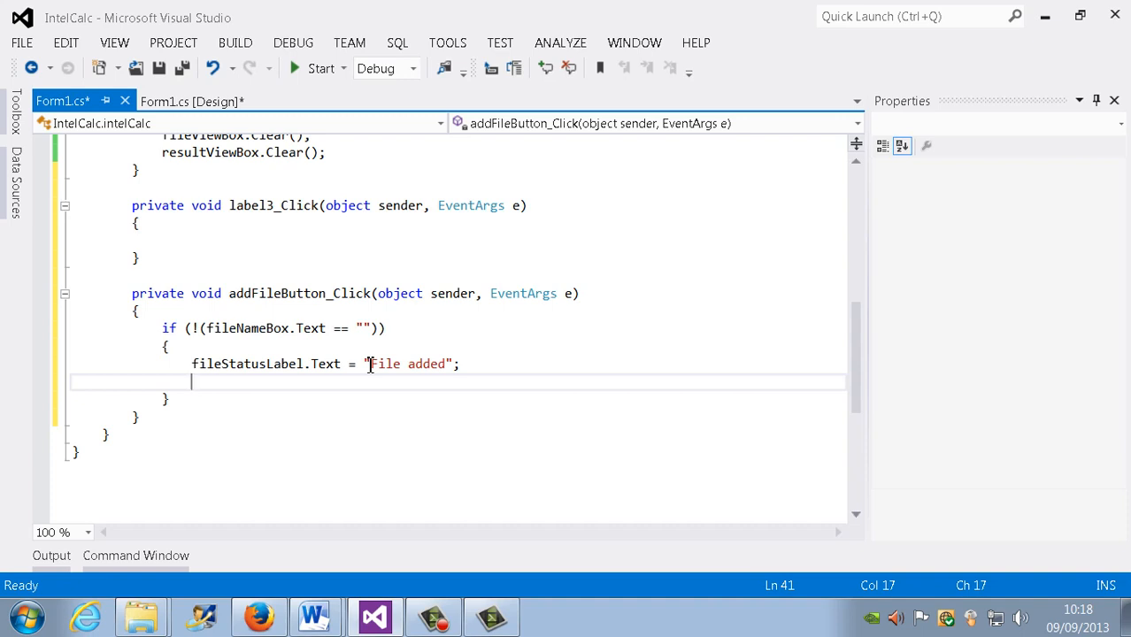
Step: Assign fileStatusLabel.ForeColor = Color.DarkGreen and start a new line after the if block
text(fileStatusLabel)
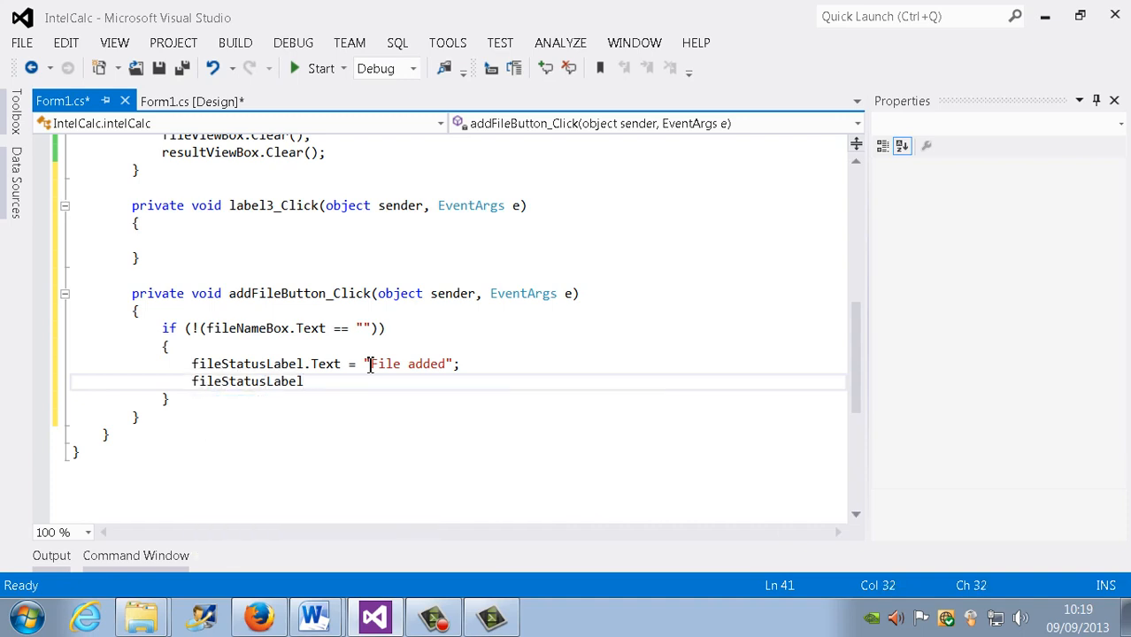
text(.ForeColor =)
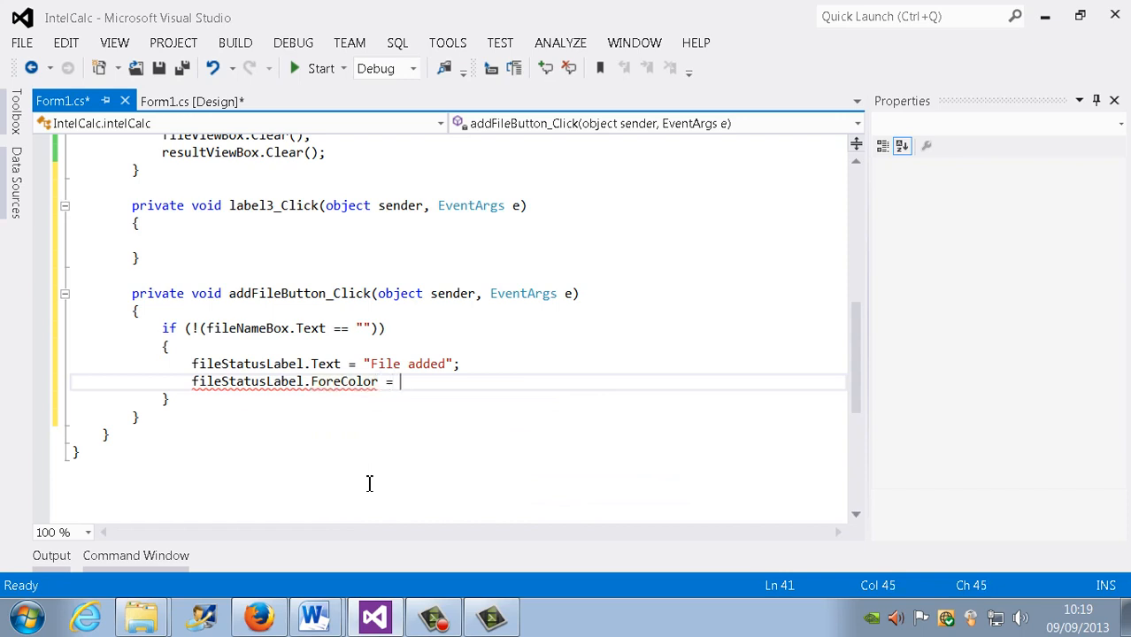
text(Col)
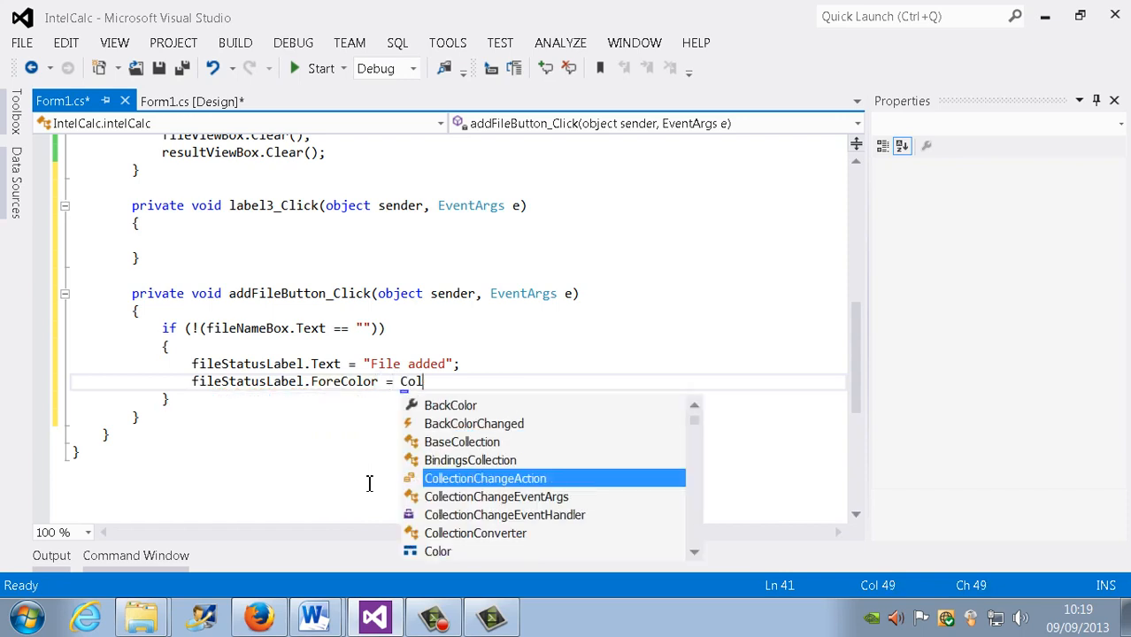
text(or)
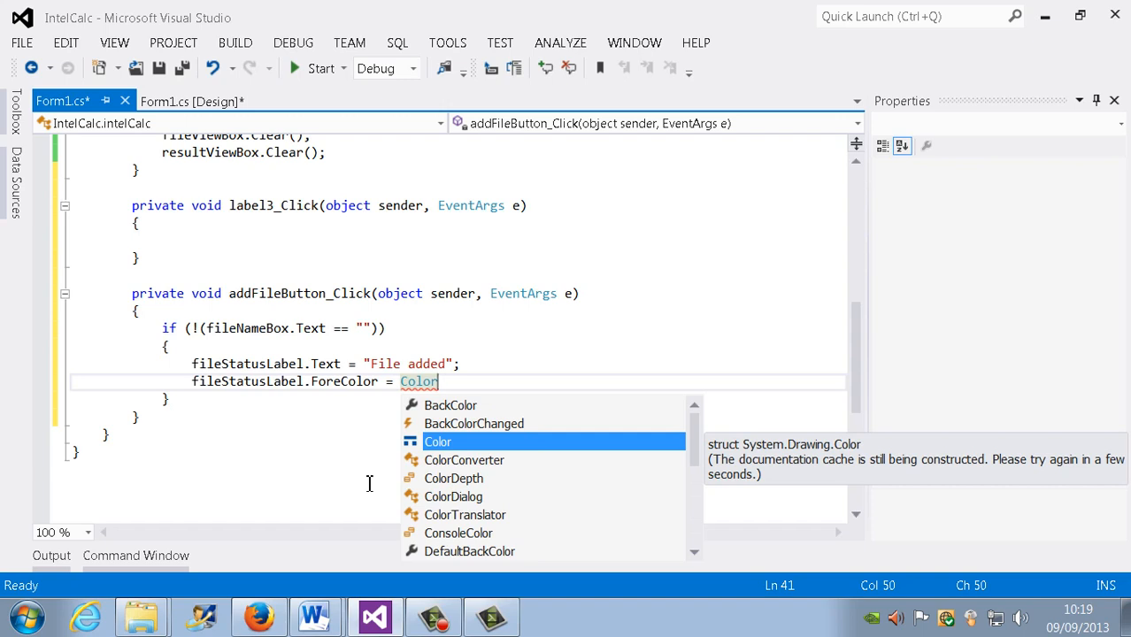
text(.)
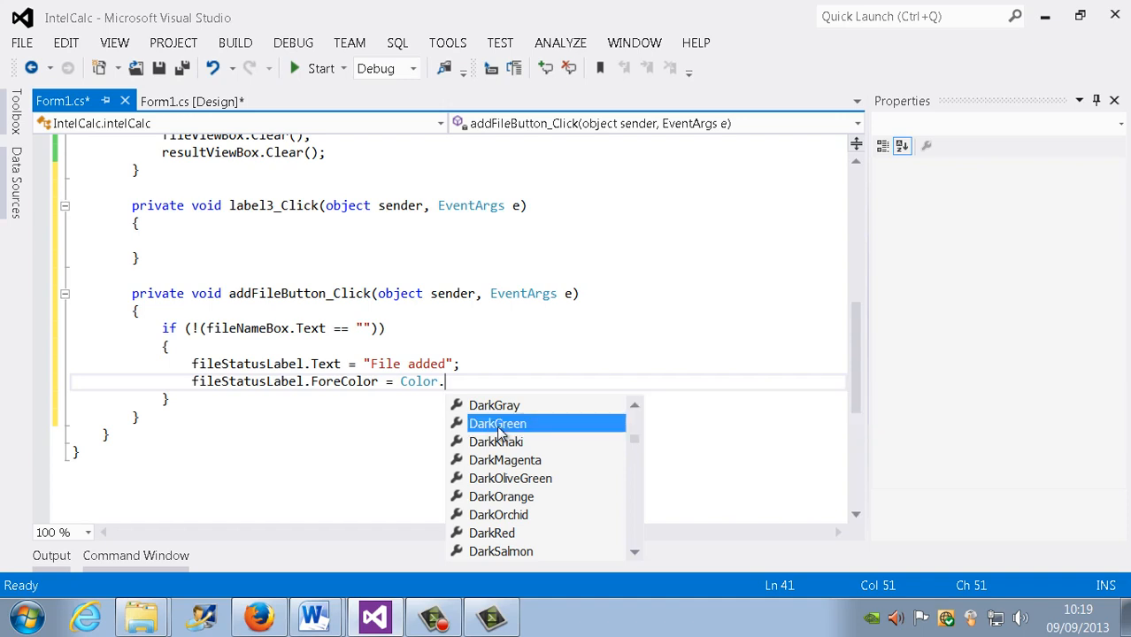
double_click(497, 422)
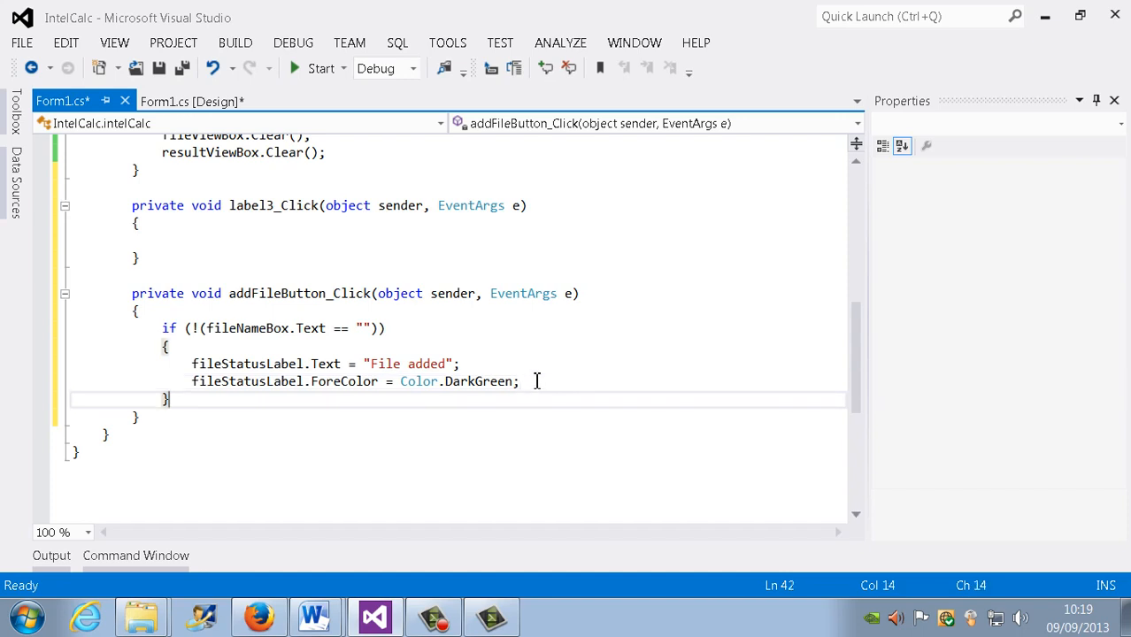
key(enter)
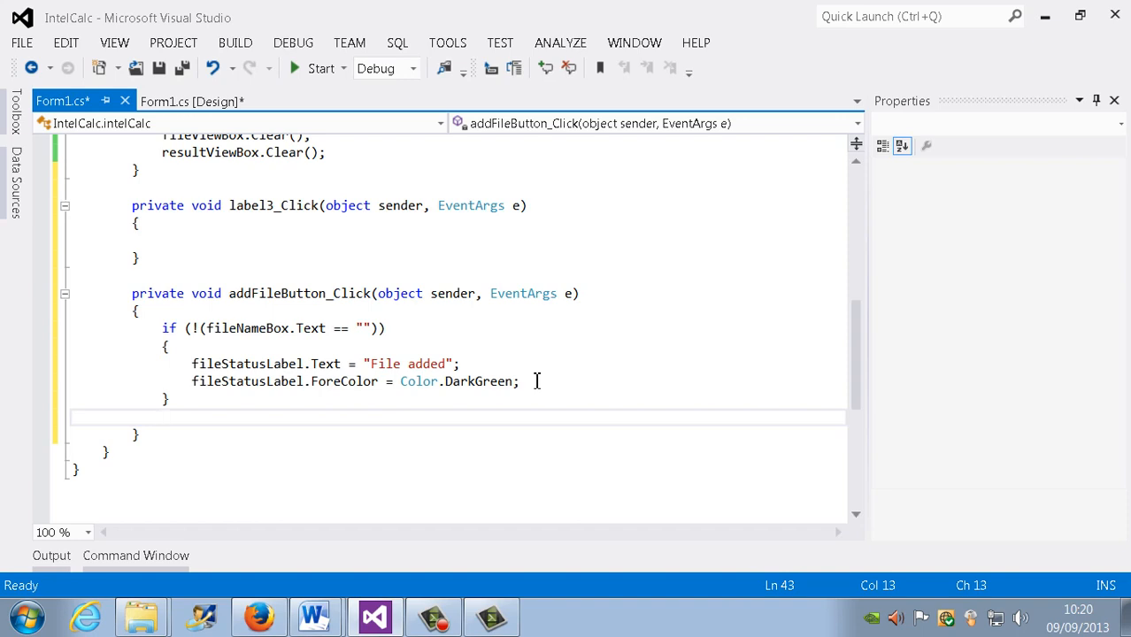
Step: Write an else branch assigning fileStatusLabel.Text = "You did not add a file!";
text(else)
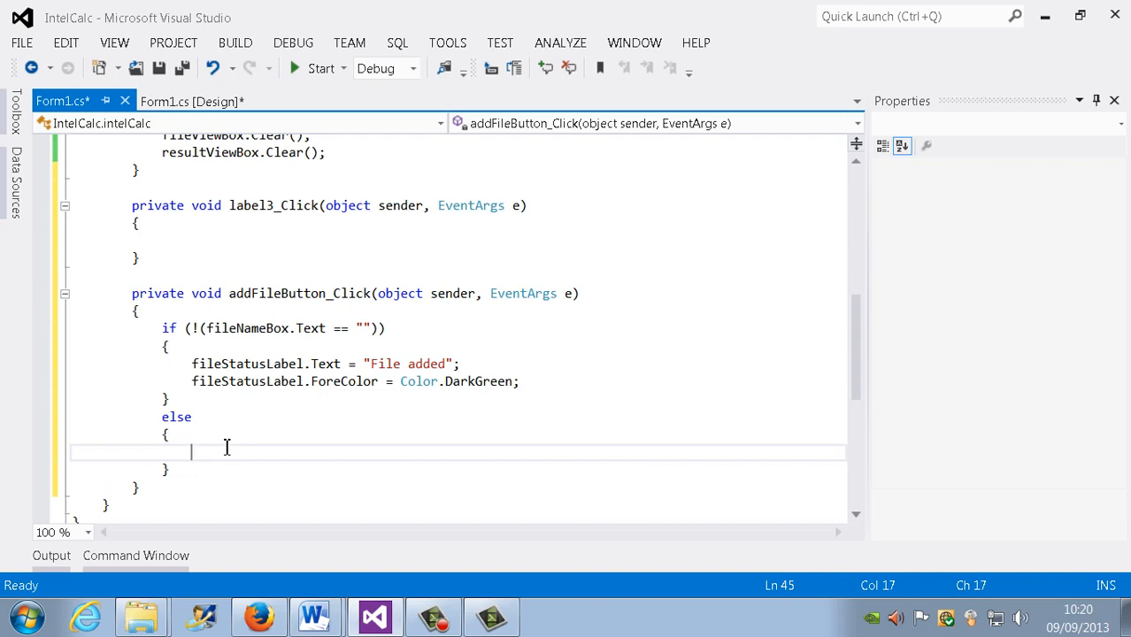
text(fileStatusLabel.Text)
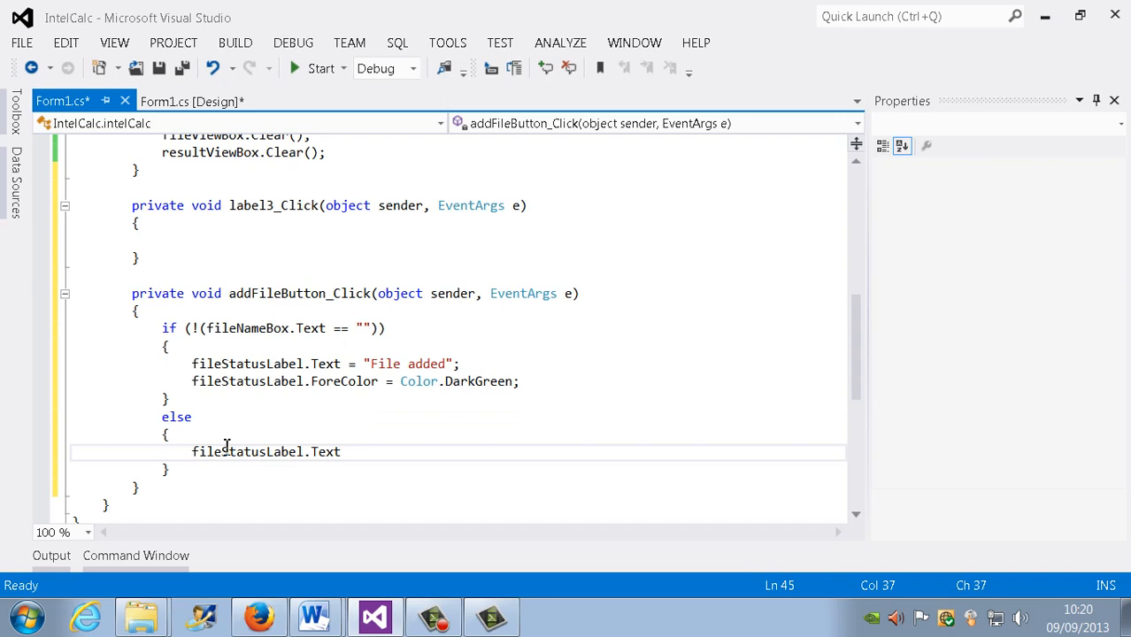
text(=")
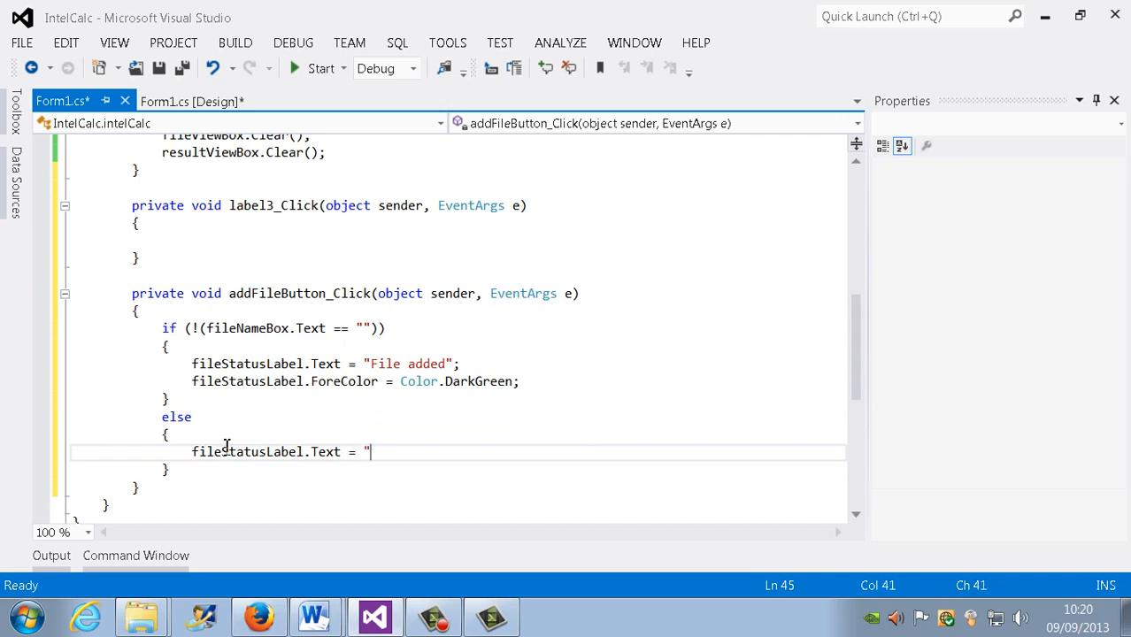
text(You)
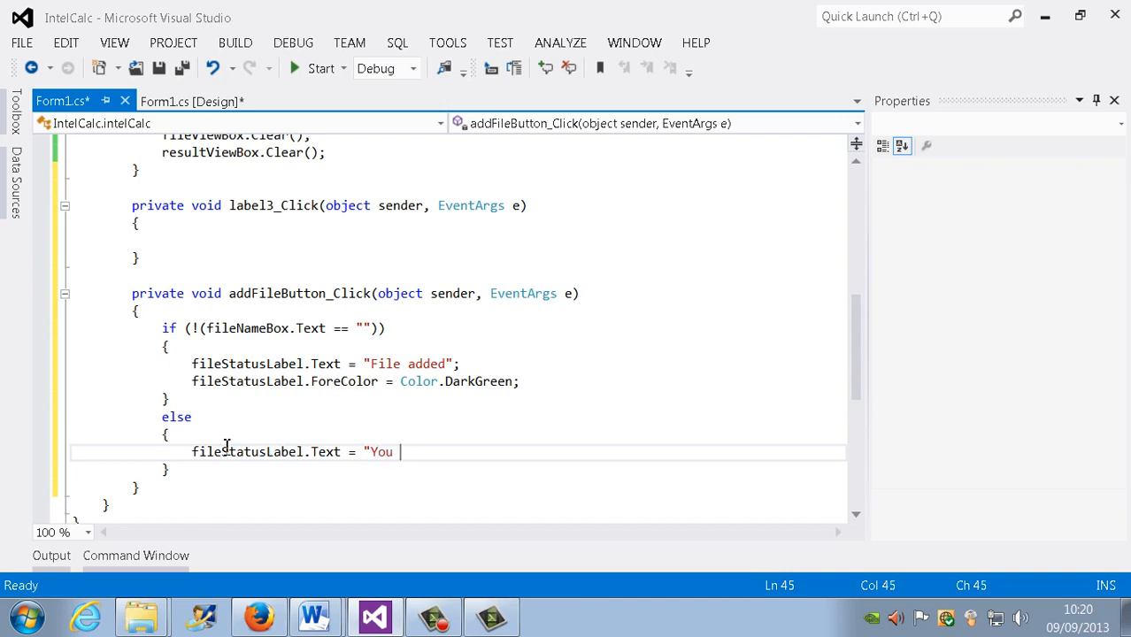
text(did not add a)
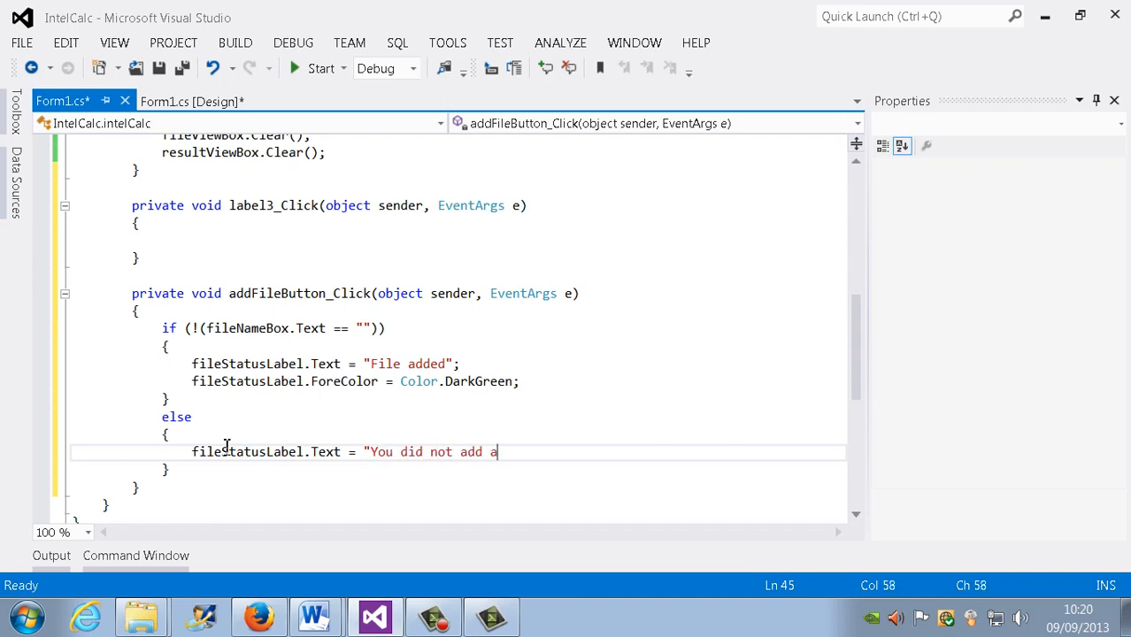
text(file!";)
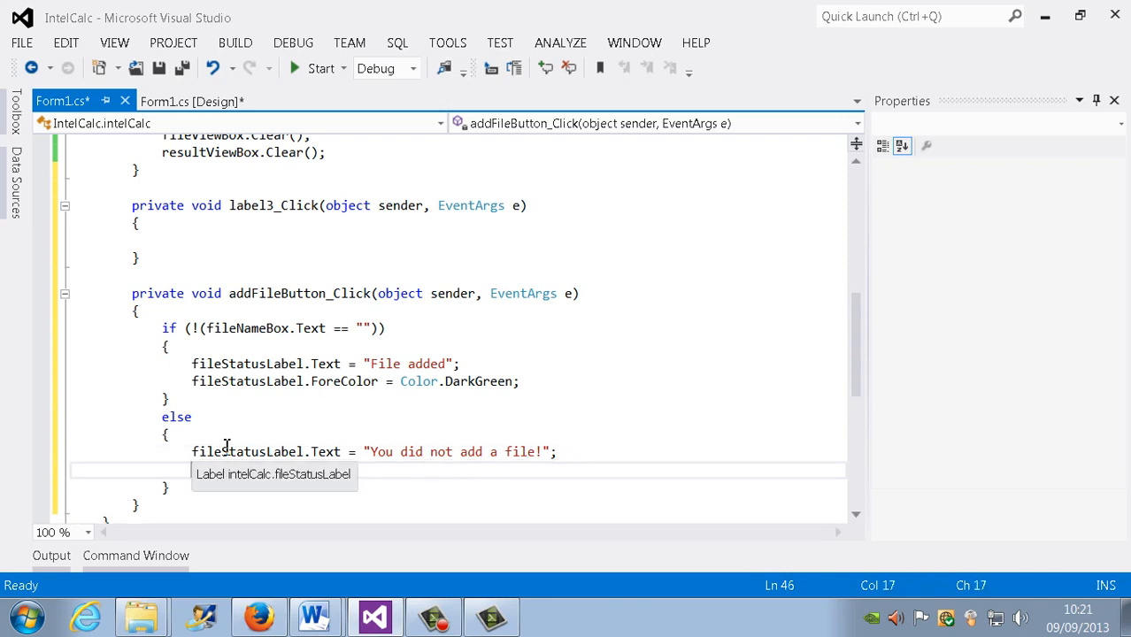
Step: In the else branch assign fileStatusLabel.ForeColor = Color.Red and save the file
text(file)
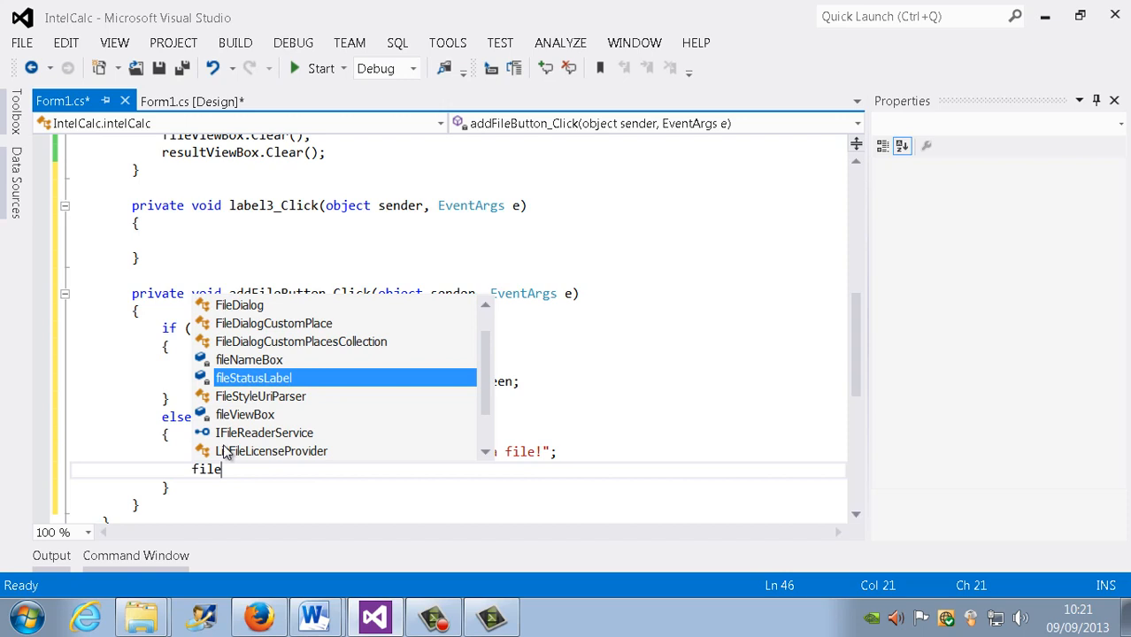
mouse_move(255, 379)
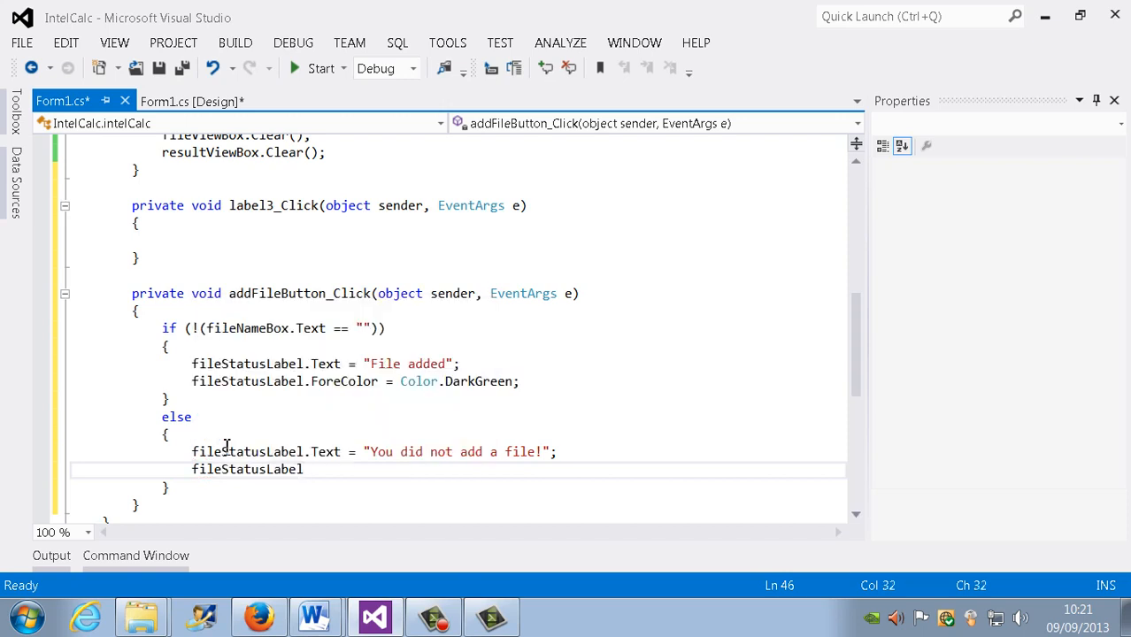
text(.for)
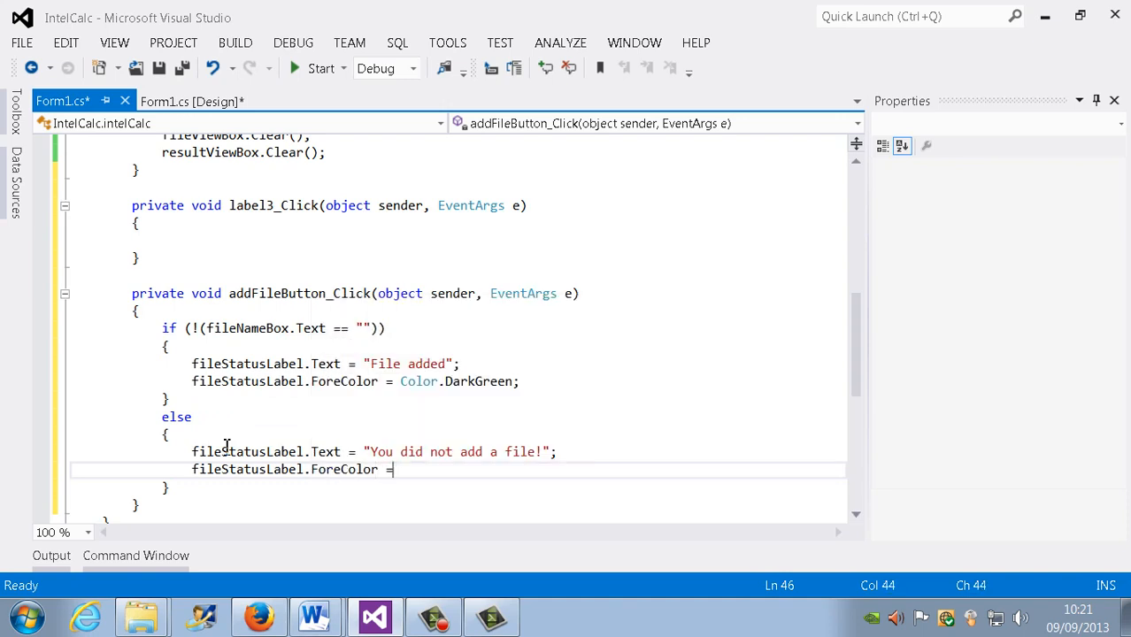
text(color)
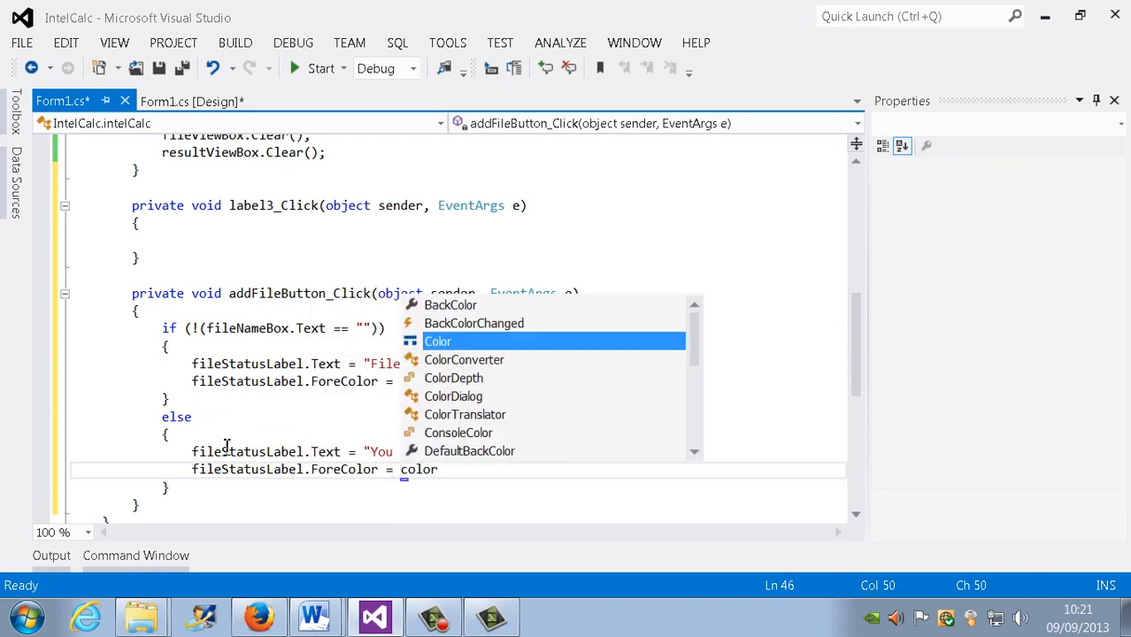
mouse_move(437, 342)
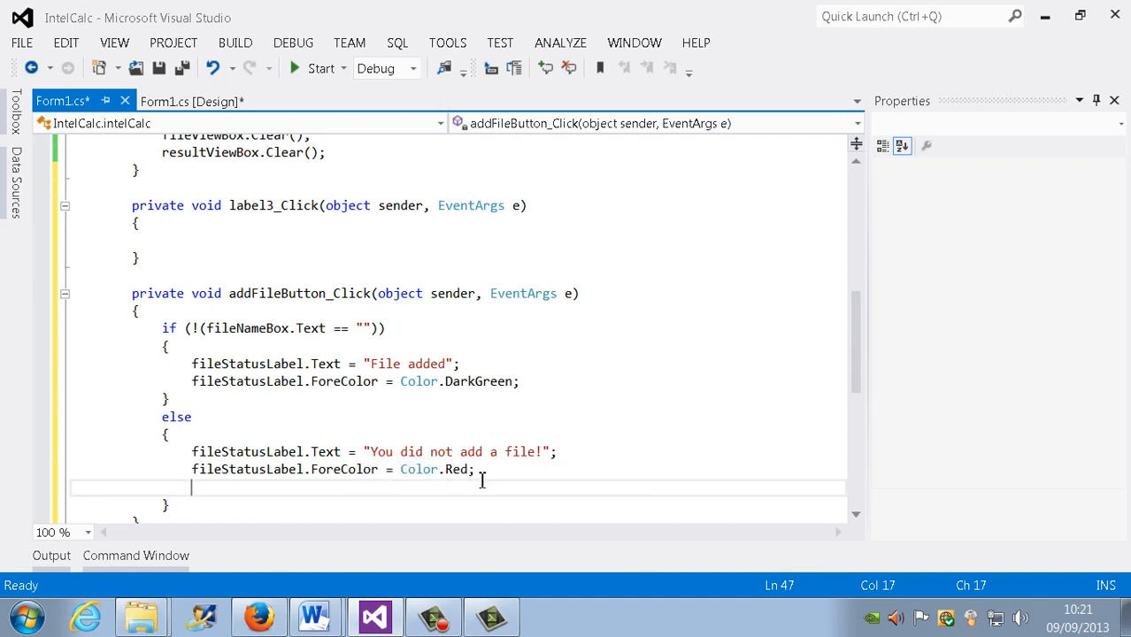
mouse_move(455, 469)
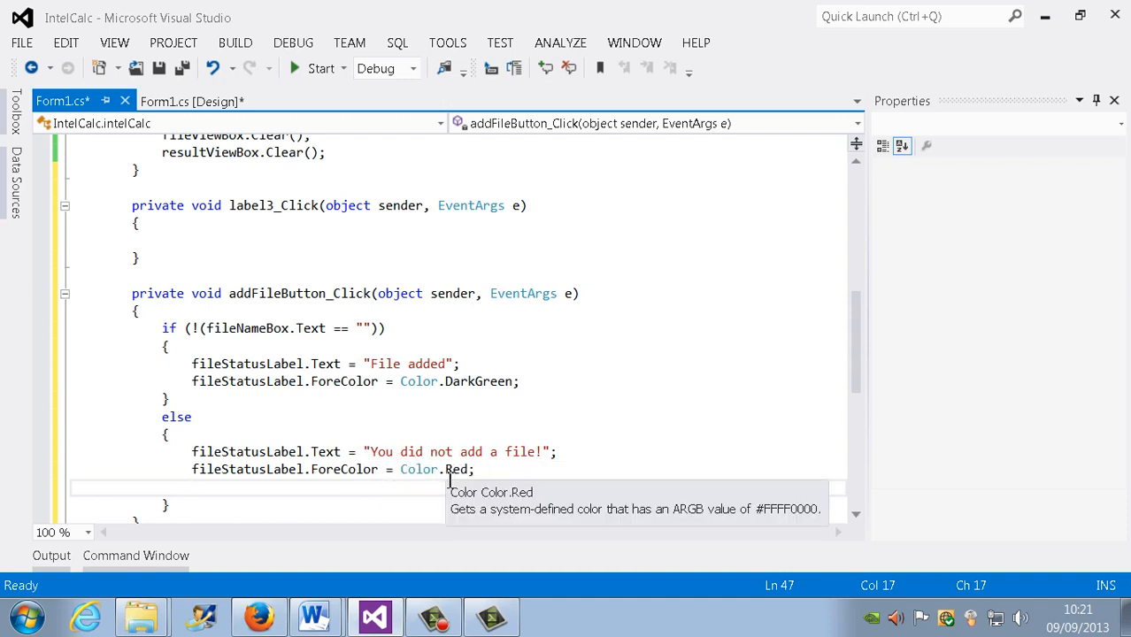
mouse_move(173, 80)
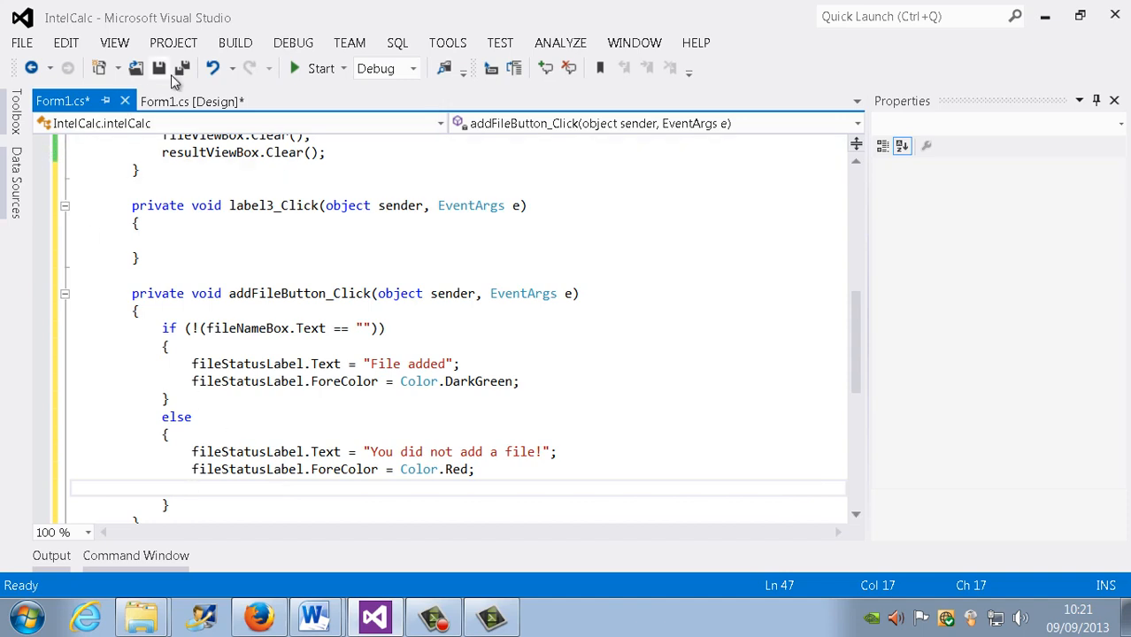
key(ctrl+s)
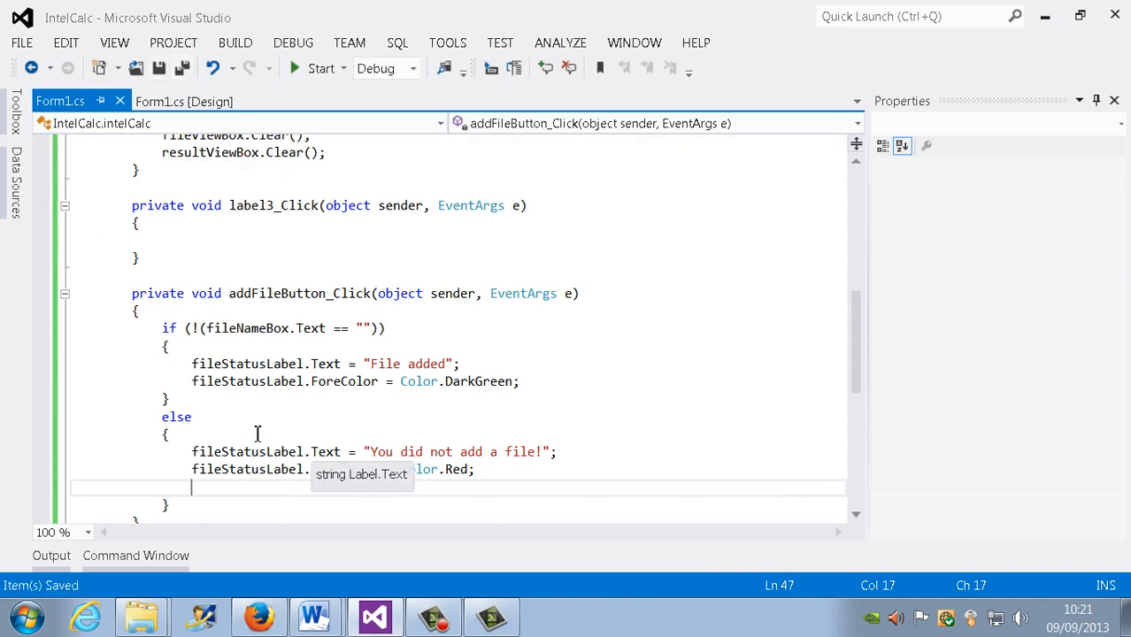
Step: Switch to the Form1.cs designer and select the Add File button
click(184, 100)
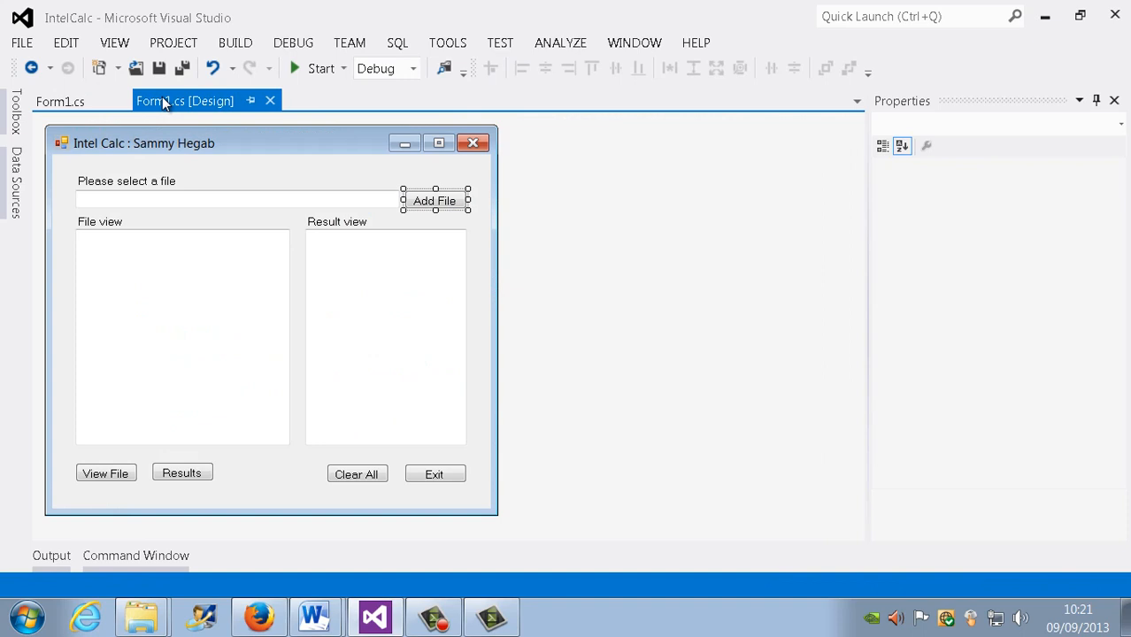
click(434, 202)
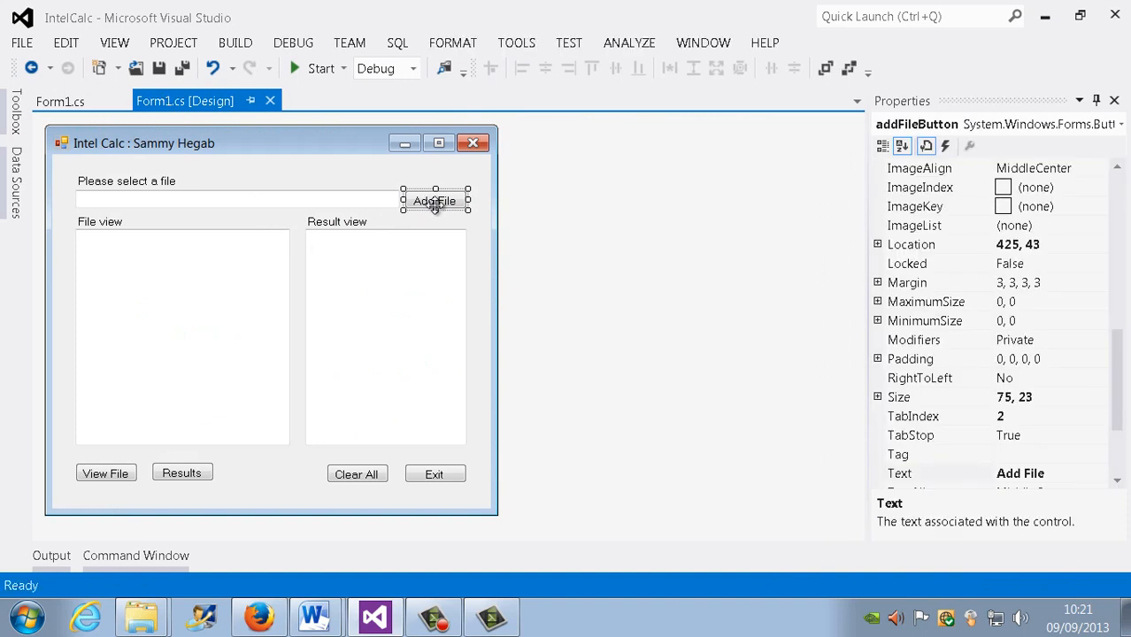
mouse_move(301, 216)
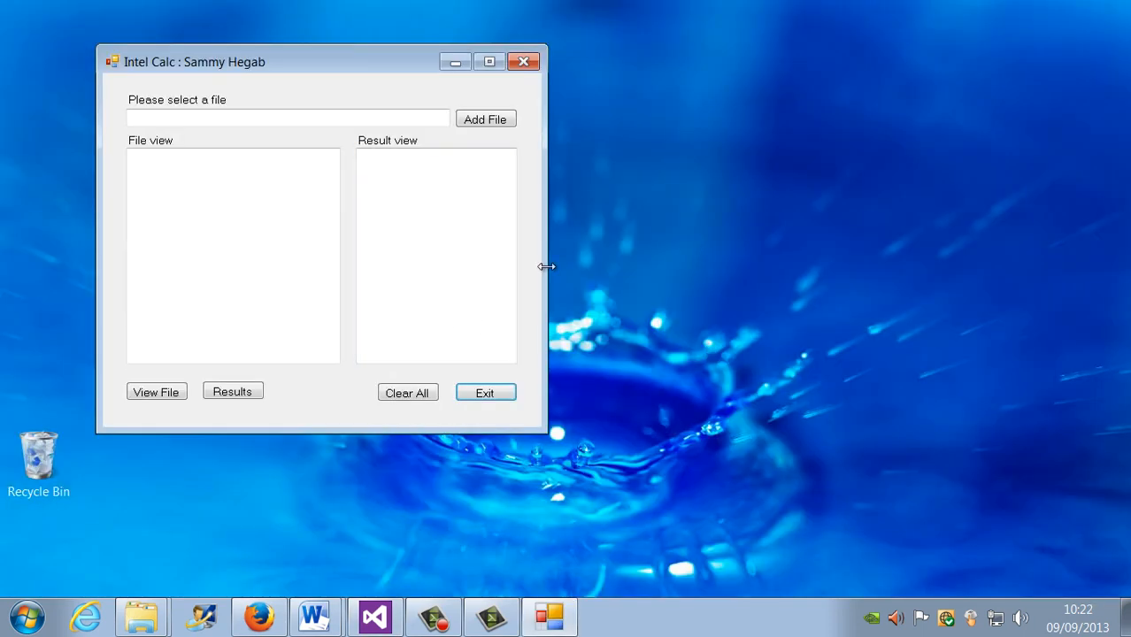
mouse_move(407, 27)
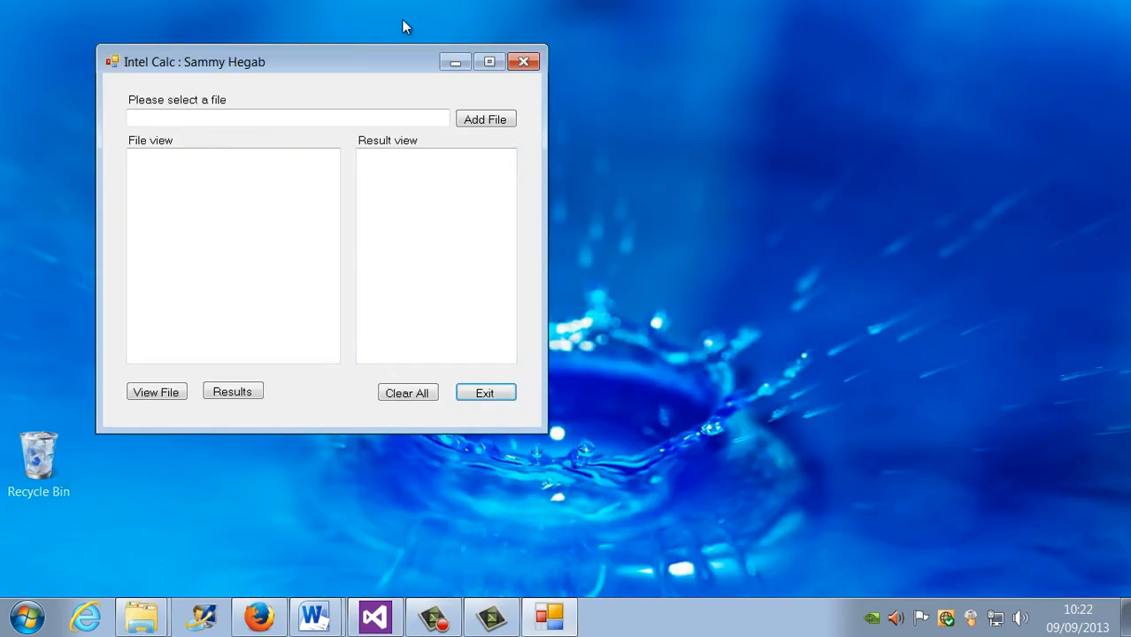
mouse_move(663, 397)
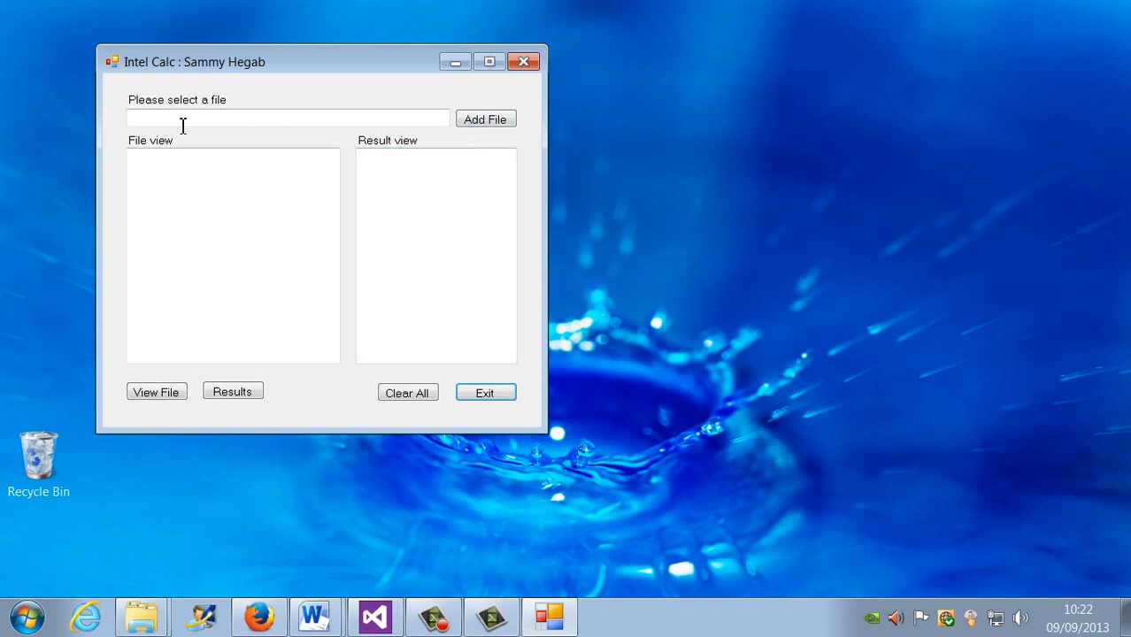
mouse_move(388, 121)
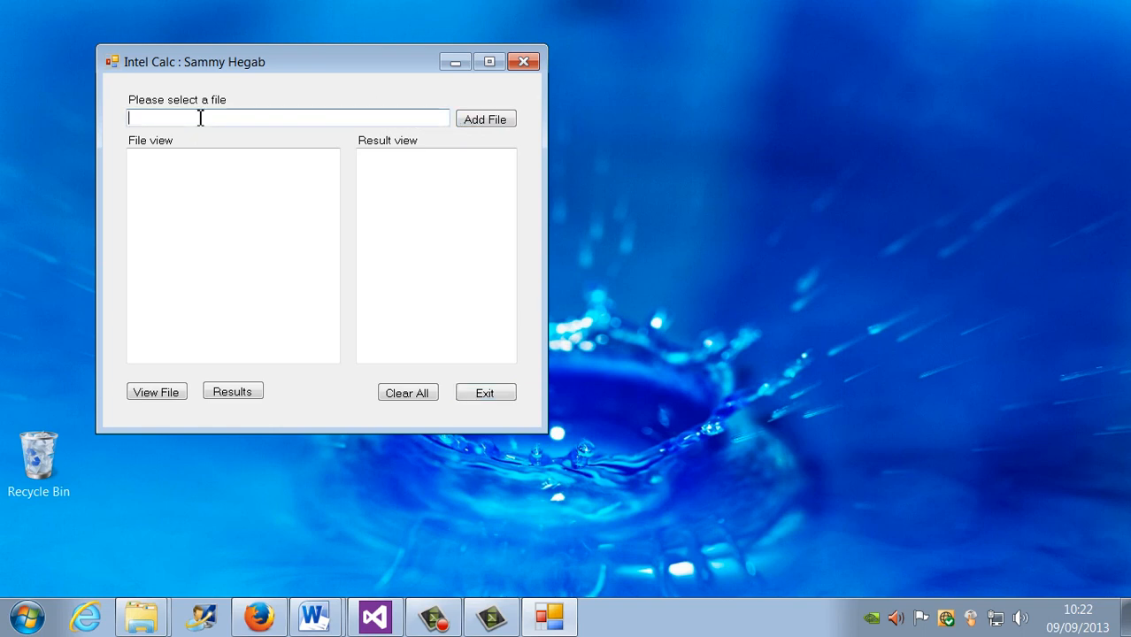
mouse_move(306, 124)
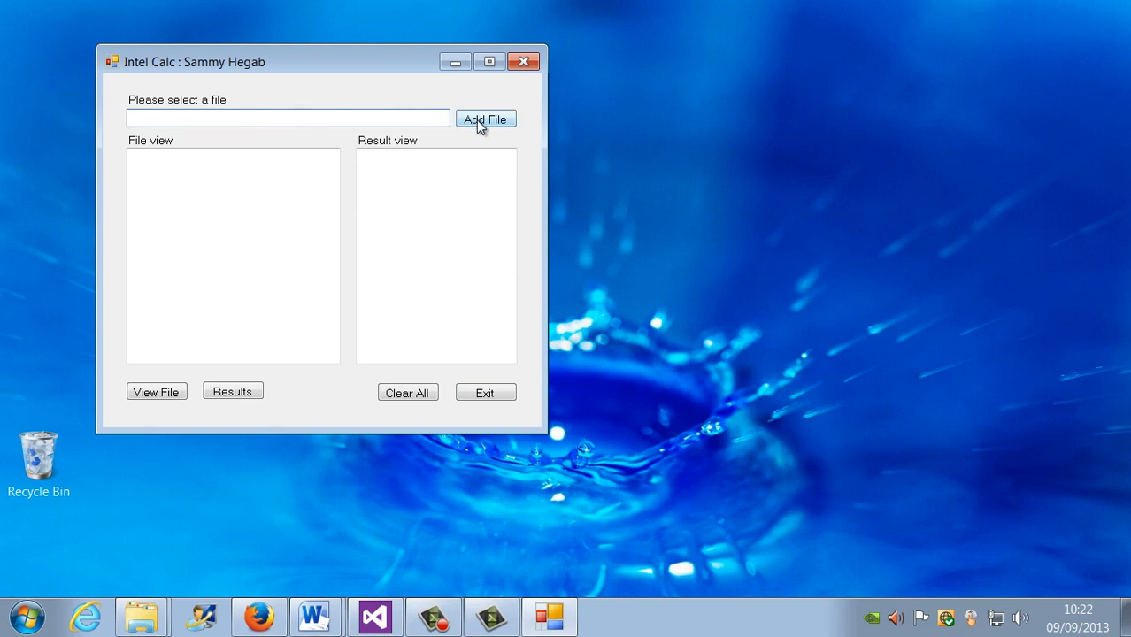
mouse_move(223, 78)
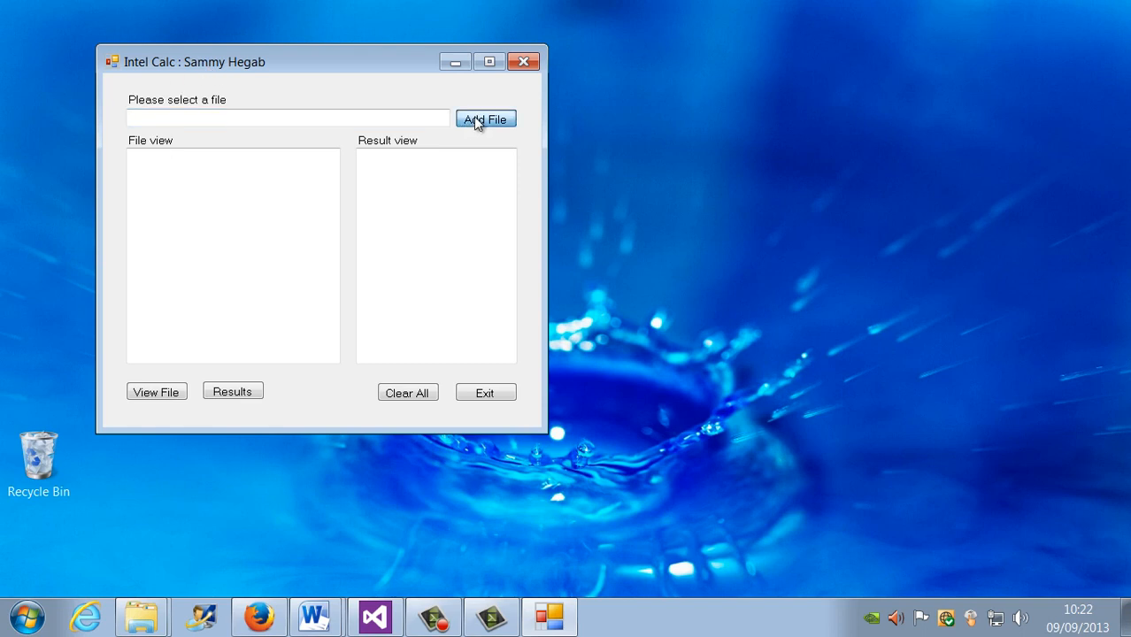
Step: Hit Add File with an empty name to show the red 'You did not add a file!' message
click(485, 119)
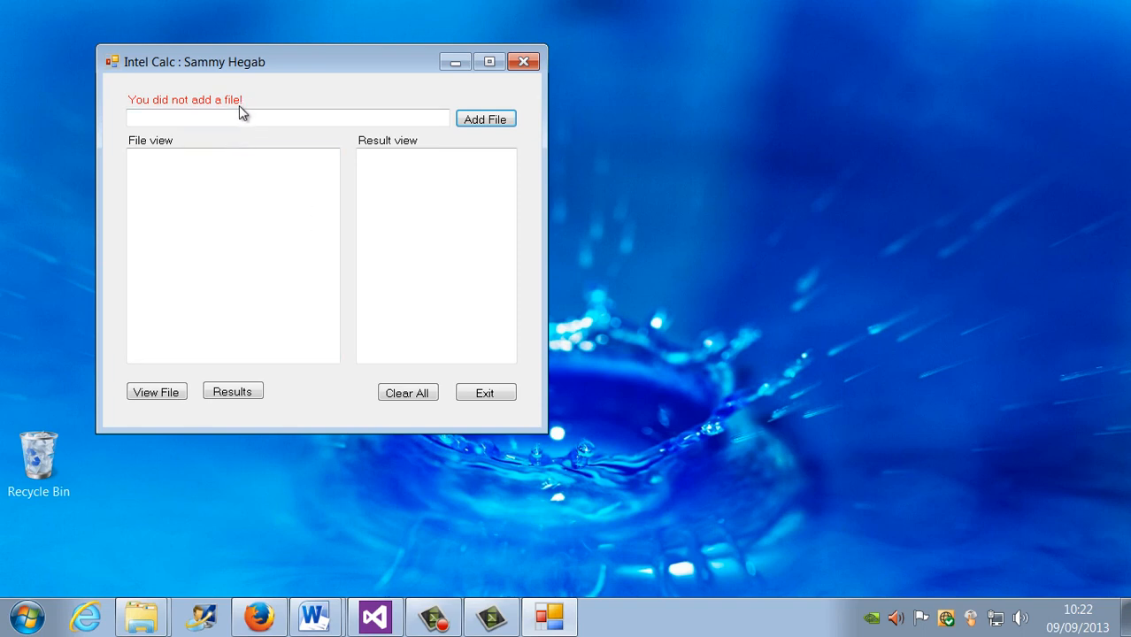
mouse_move(354, 138)
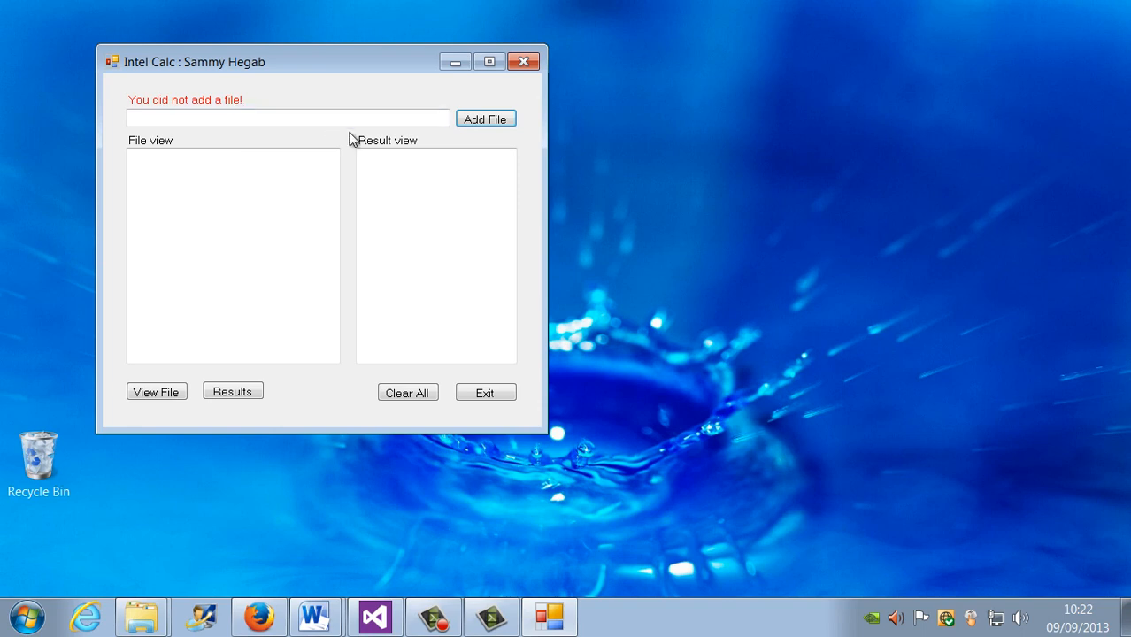
Step: Enter file.txt and add it so the green 'File added' message appears
click(287, 117)
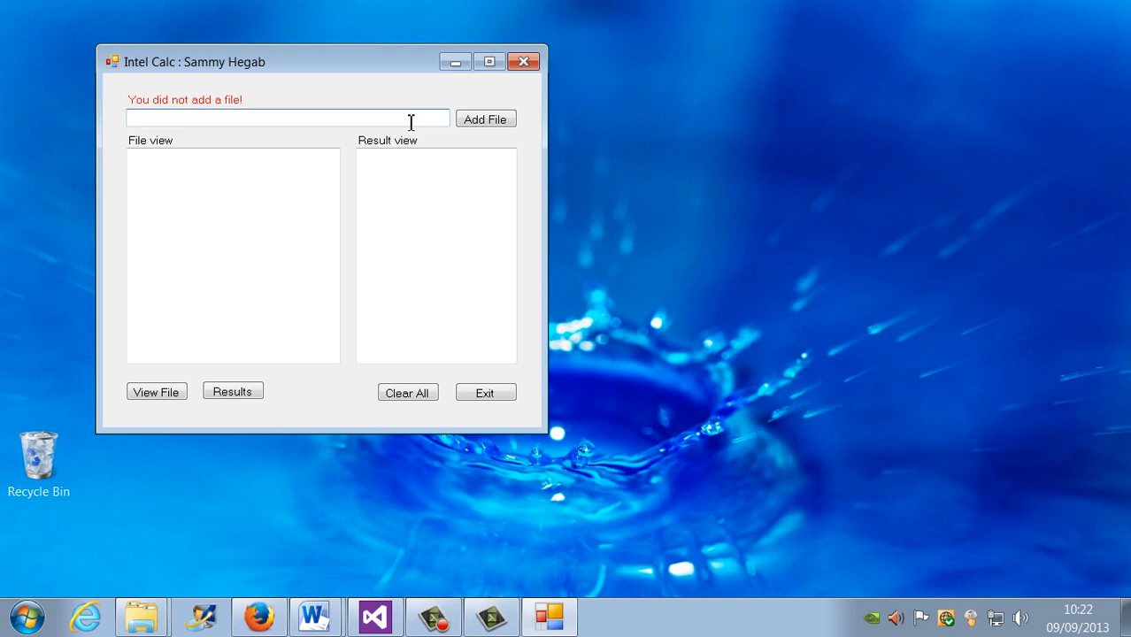
text(file.txt)
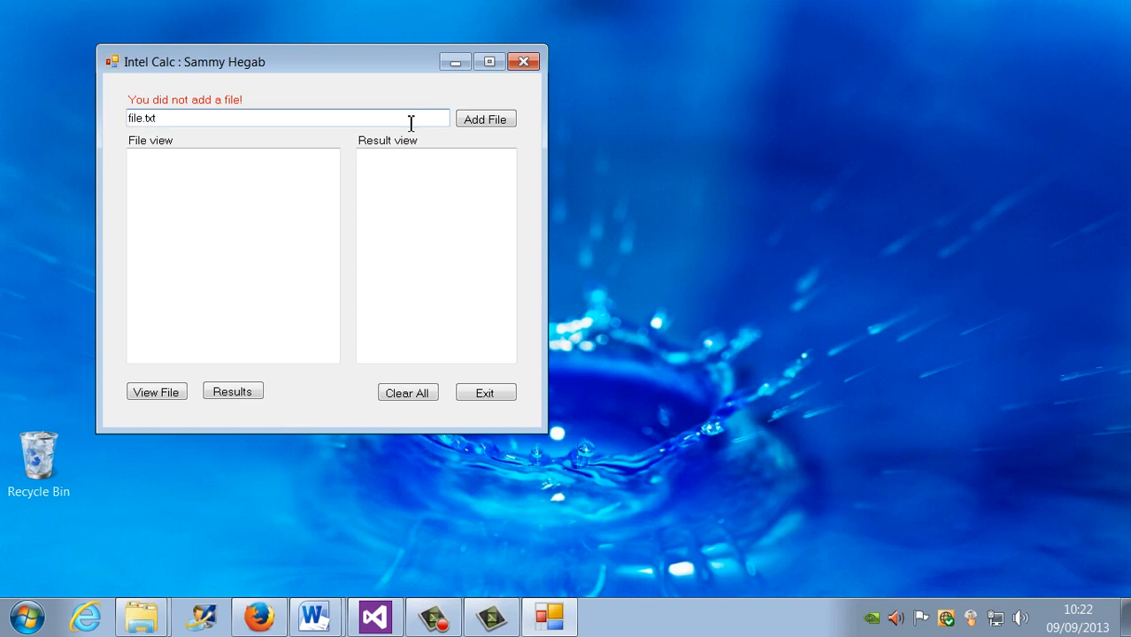
double_click(141, 117)
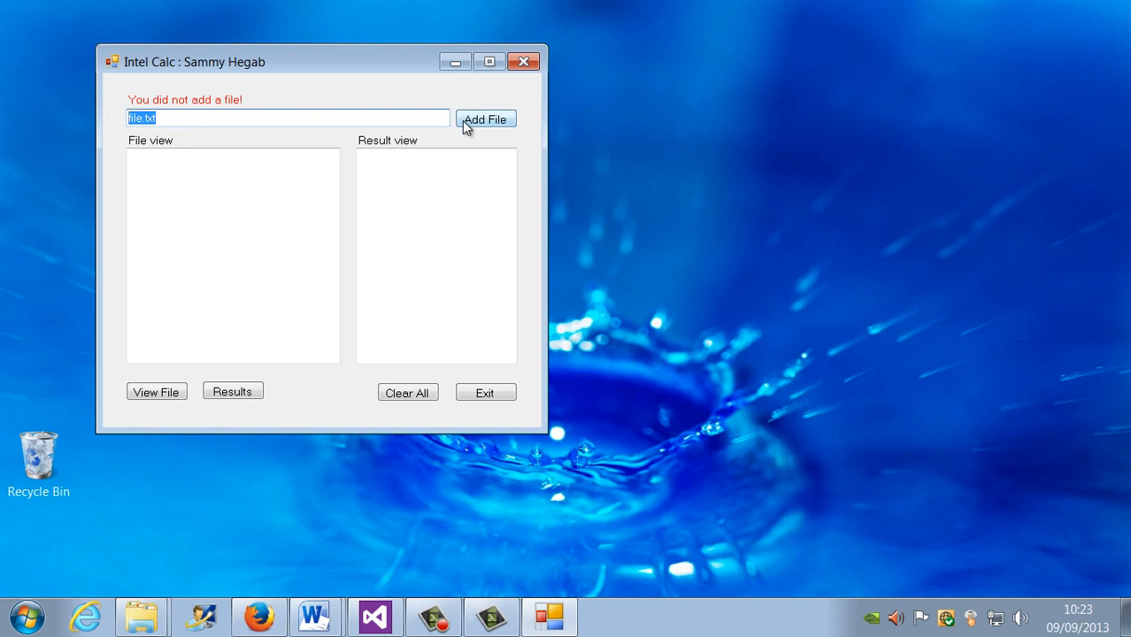
click(484, 119)
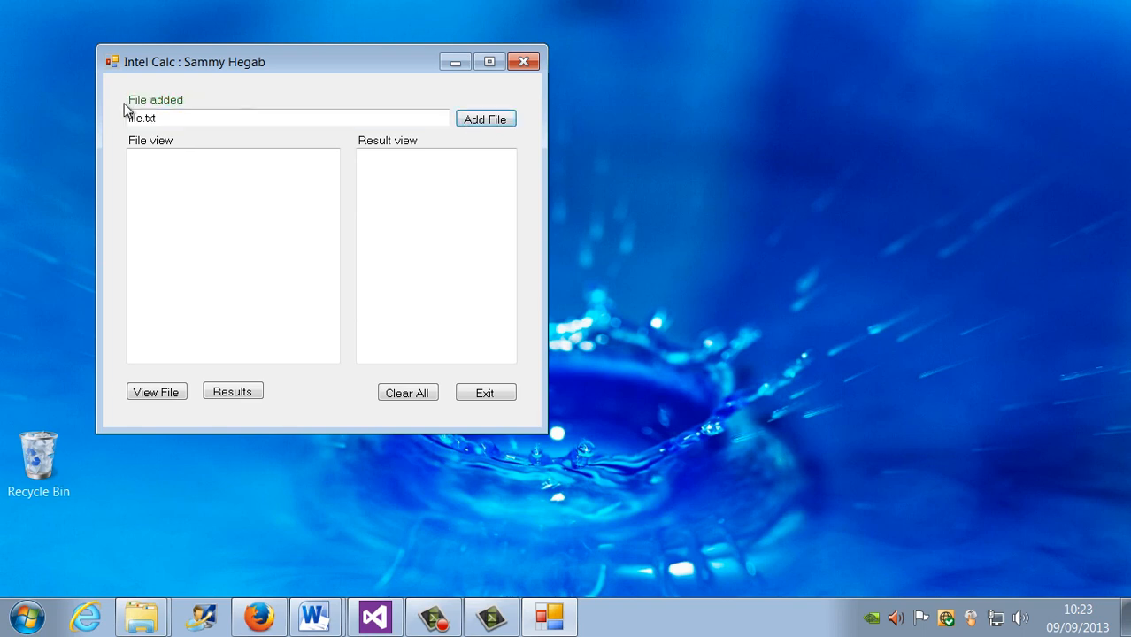
click(283, 117)
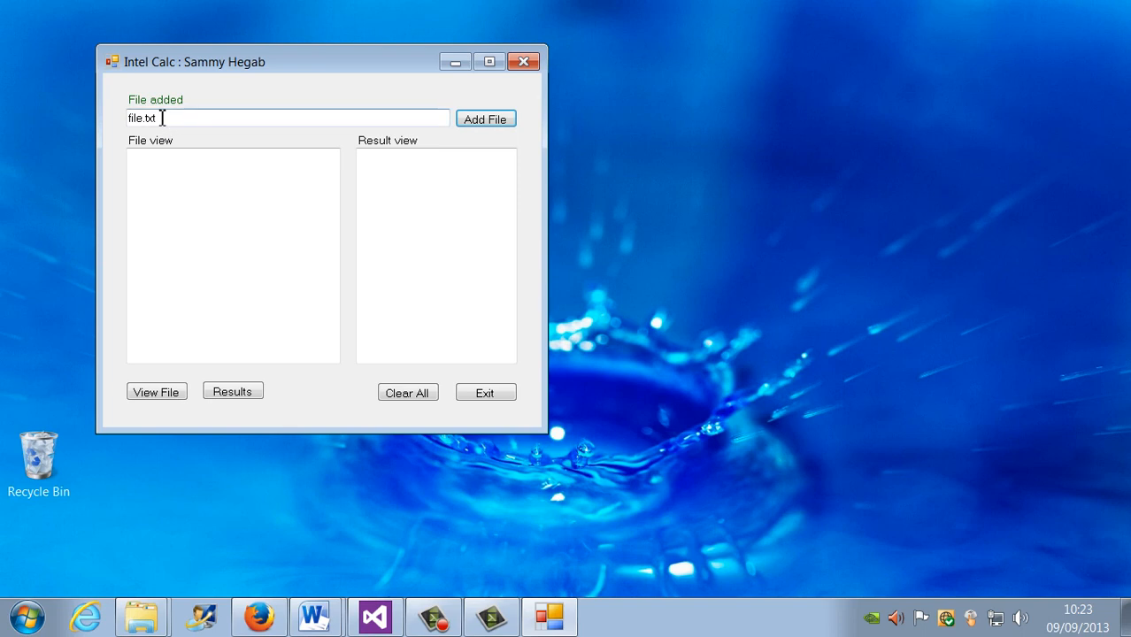
double_click(141, 117)
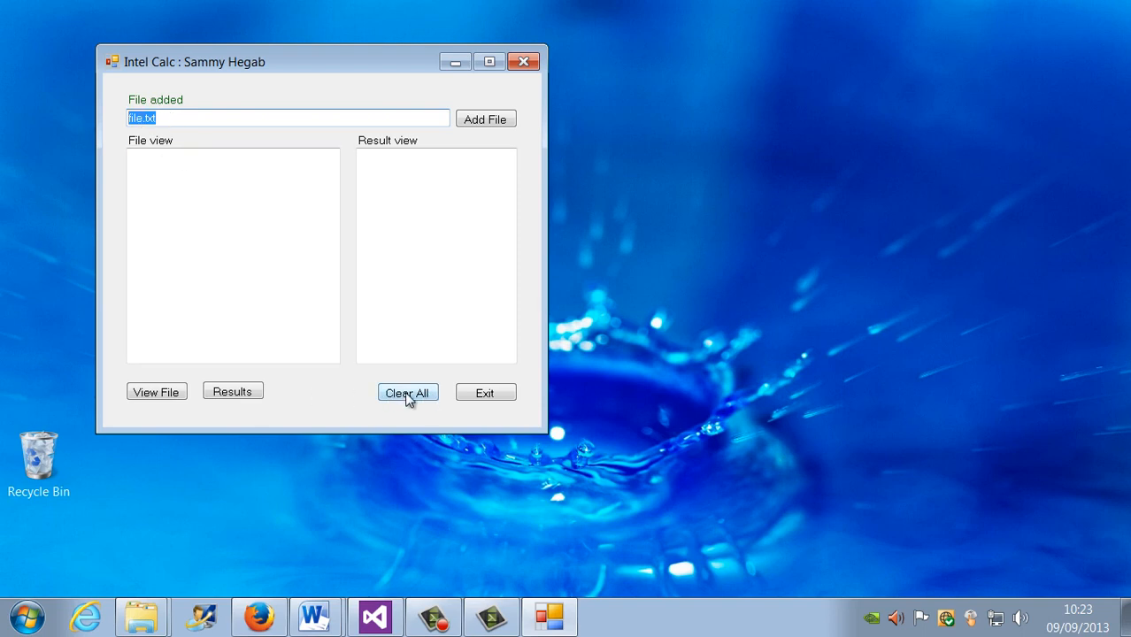
Step: Clear the file and result views with Clear All, then Exit the running app
click(407, 393)
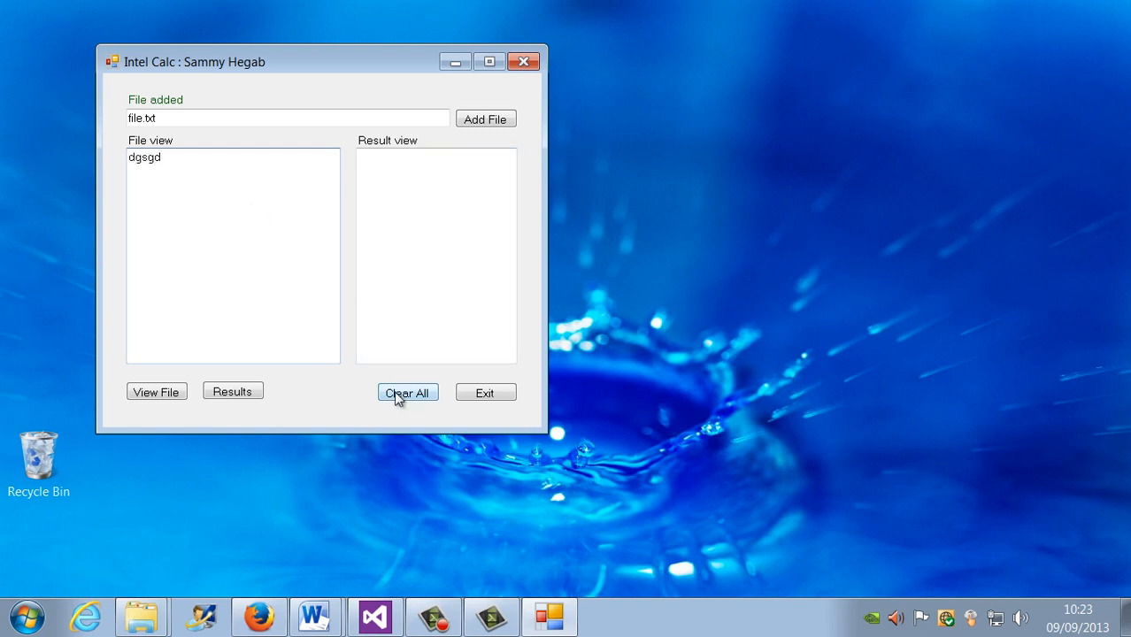
click(407, 392)
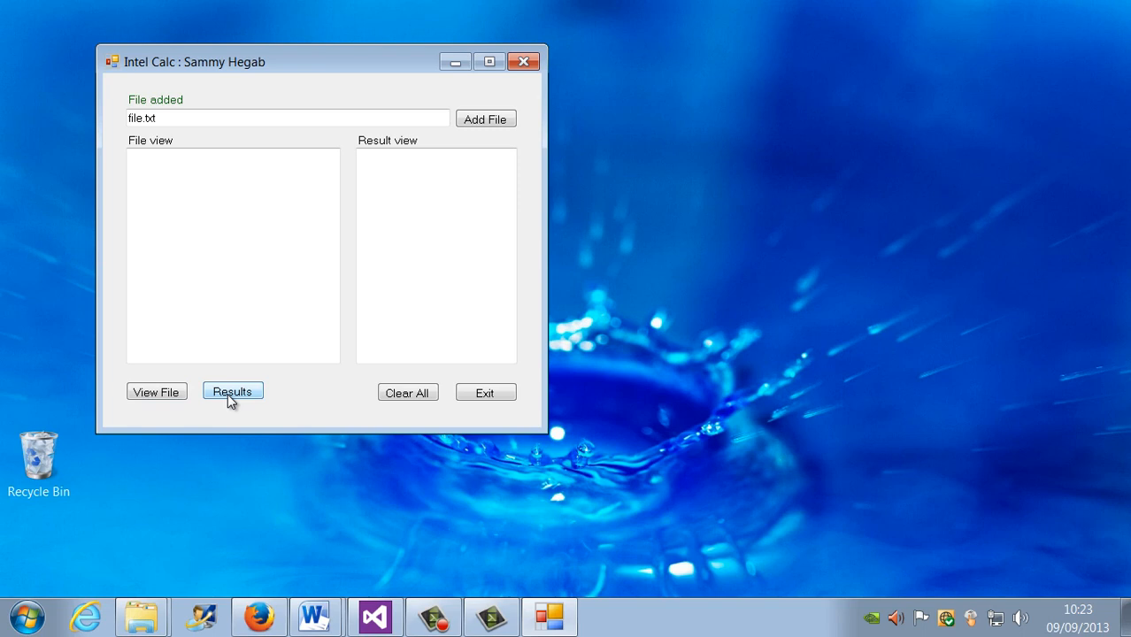
mouse_move(485, 393)
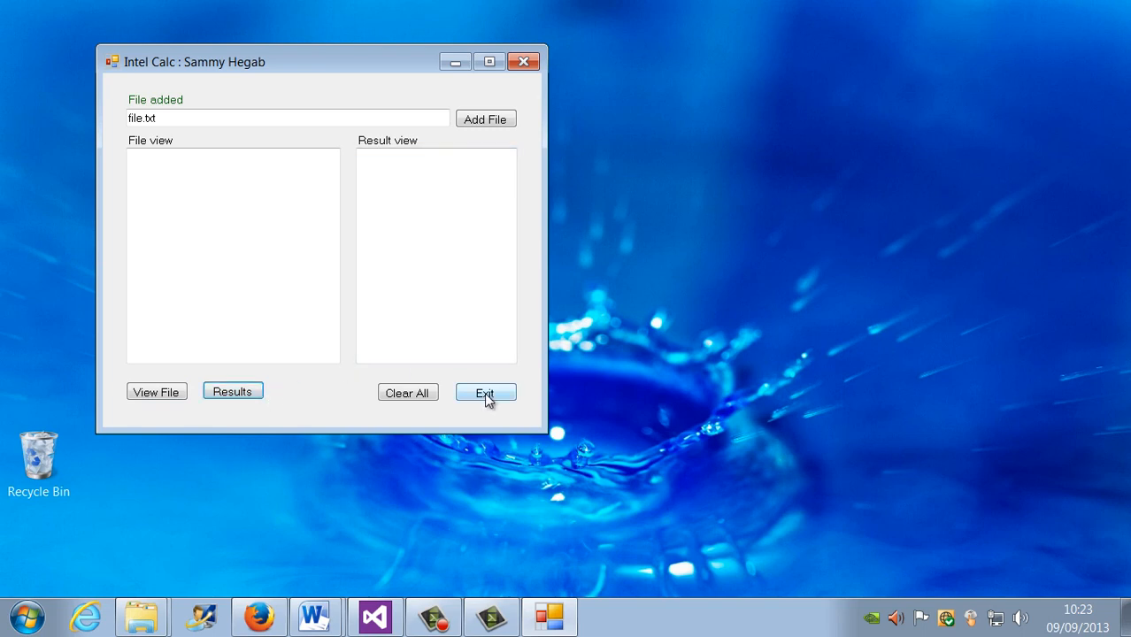
click(485, 392)
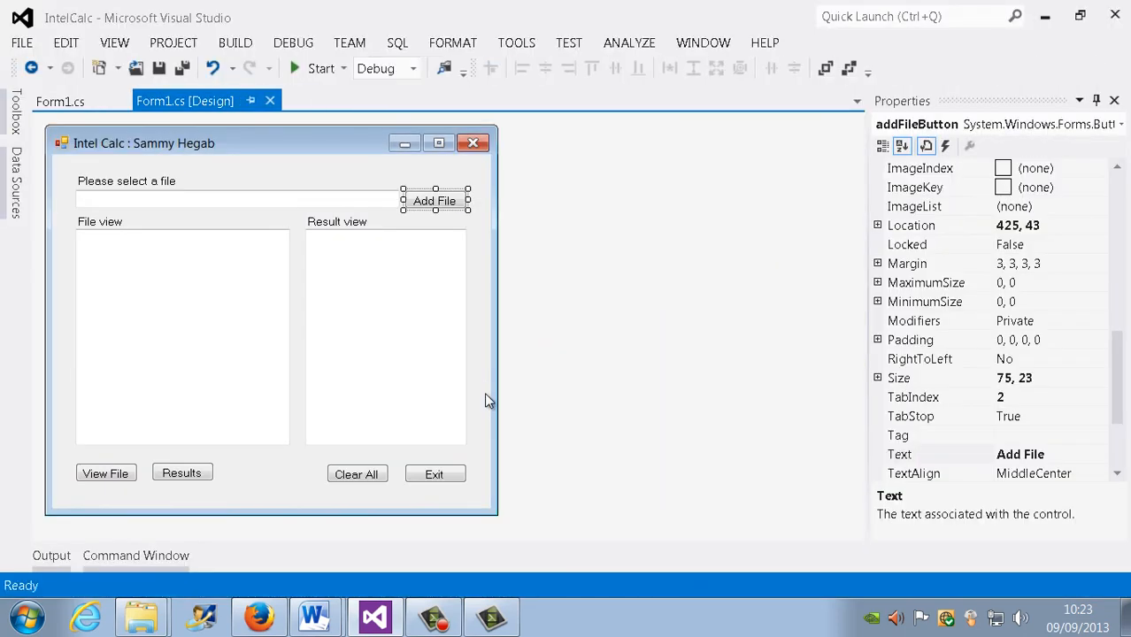
mouse_move(285, 176)
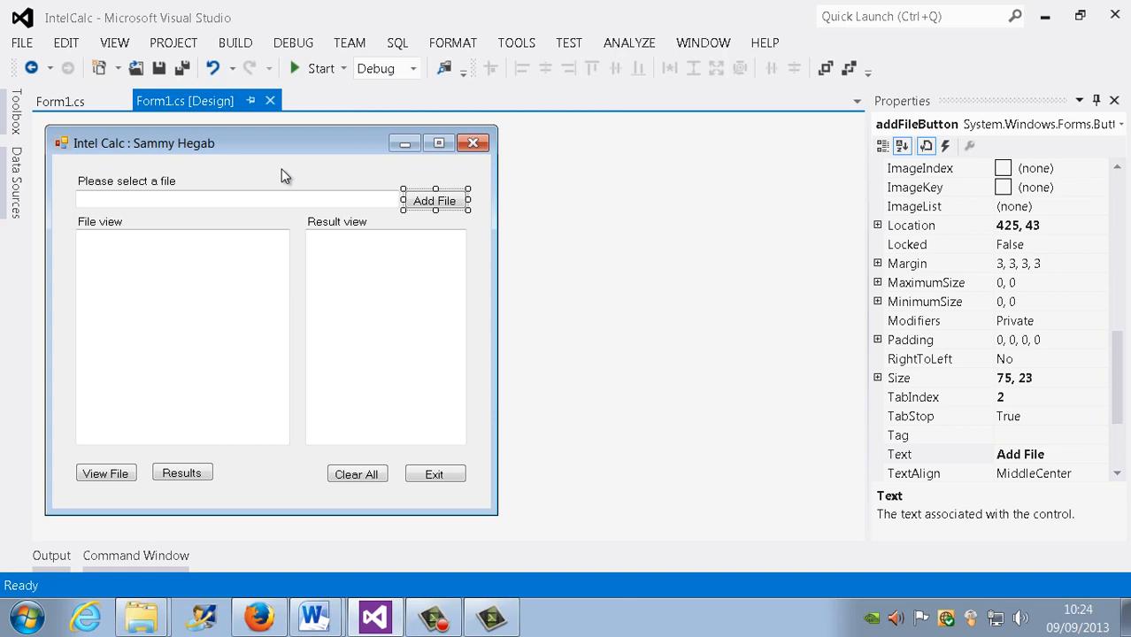
mouse_move(318, 110)
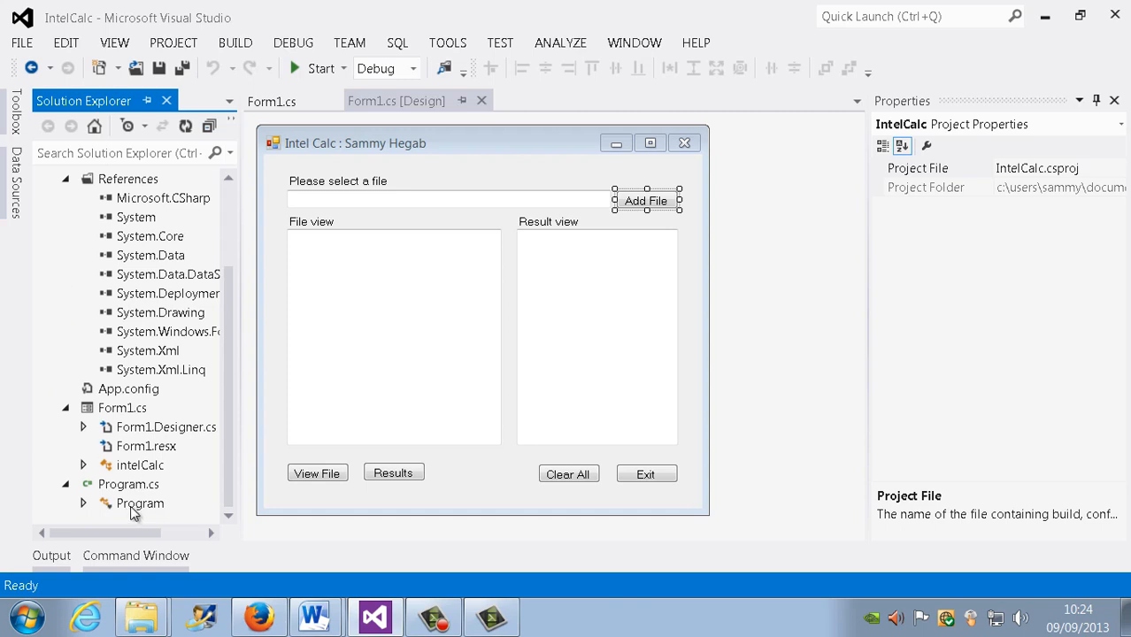
Step: Open Program.cs from Solution Explorer, glance at Form1.cs, and return to Program.cs
double_click(140, 502)
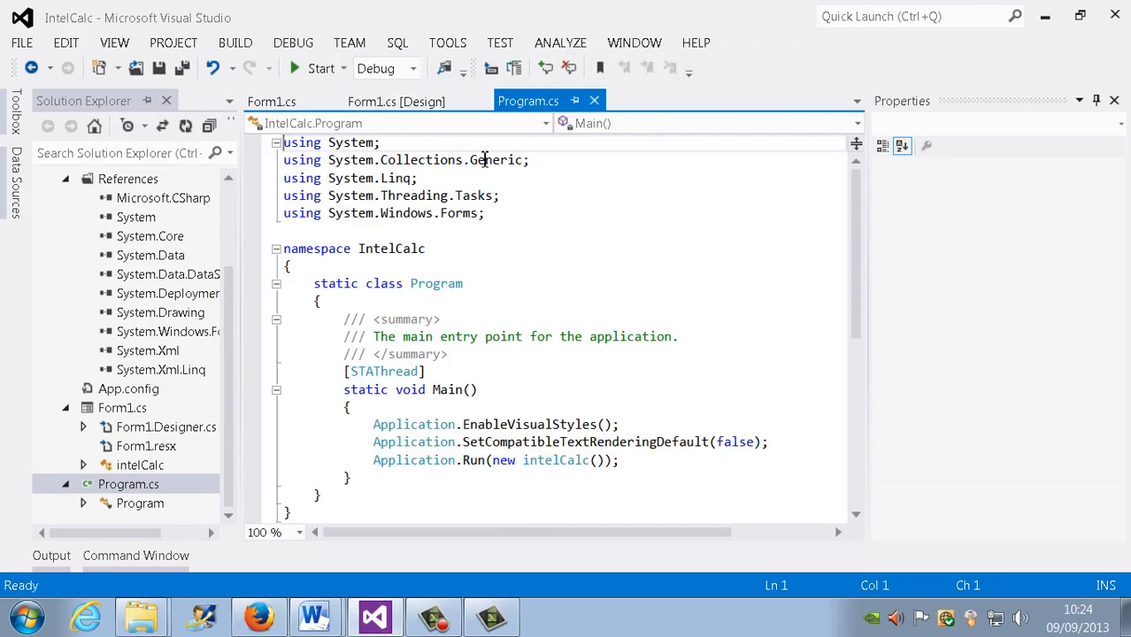
click(271, 101)
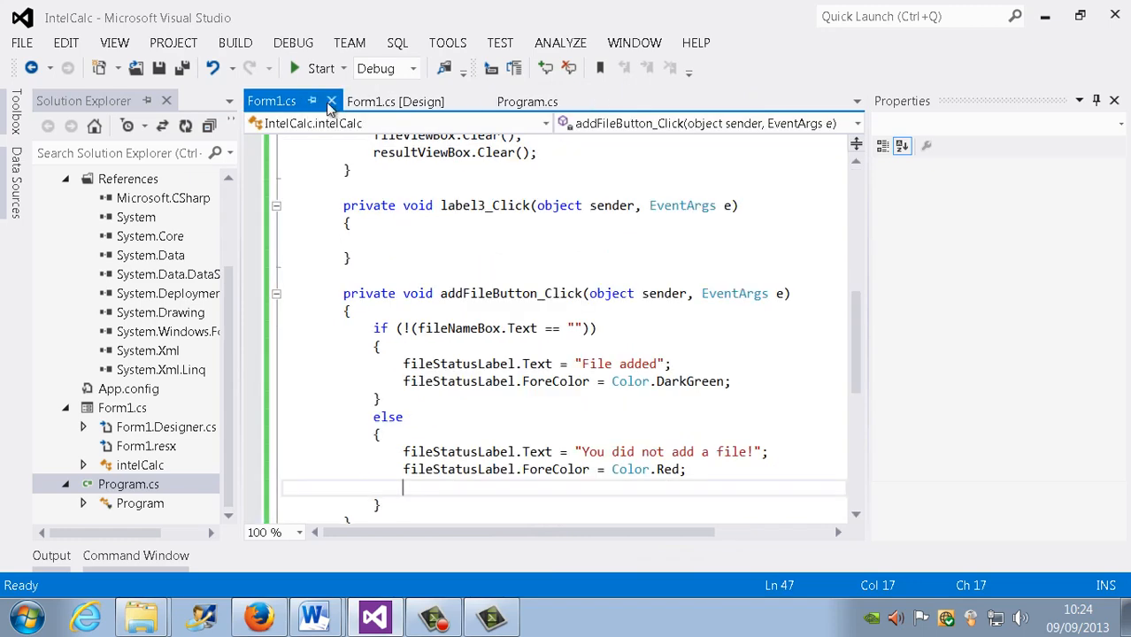
click(527, 101)
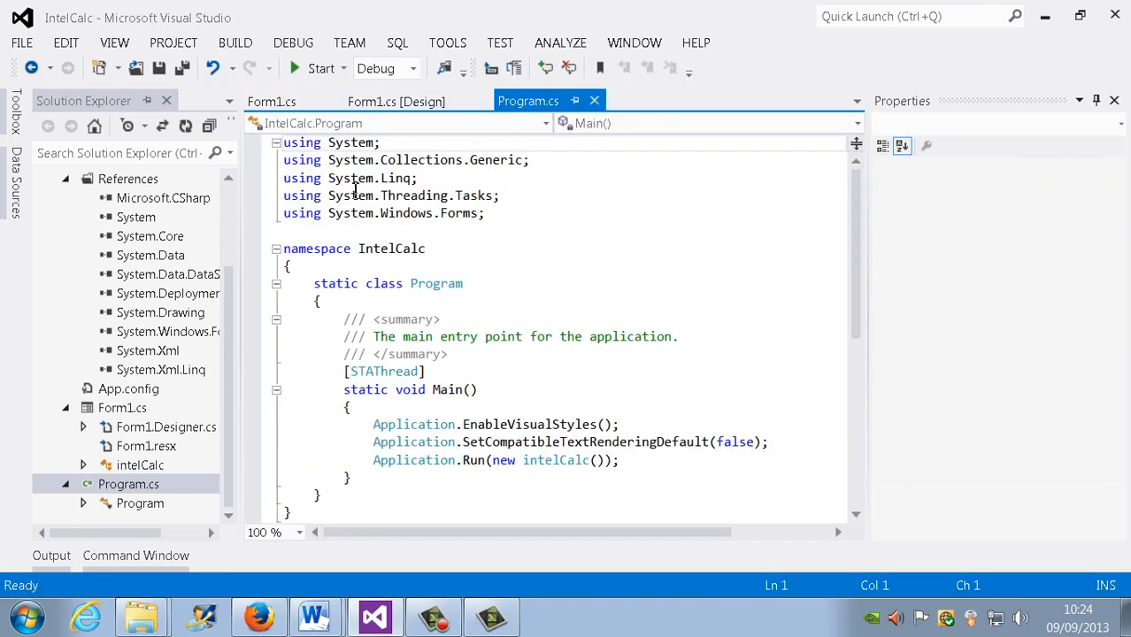